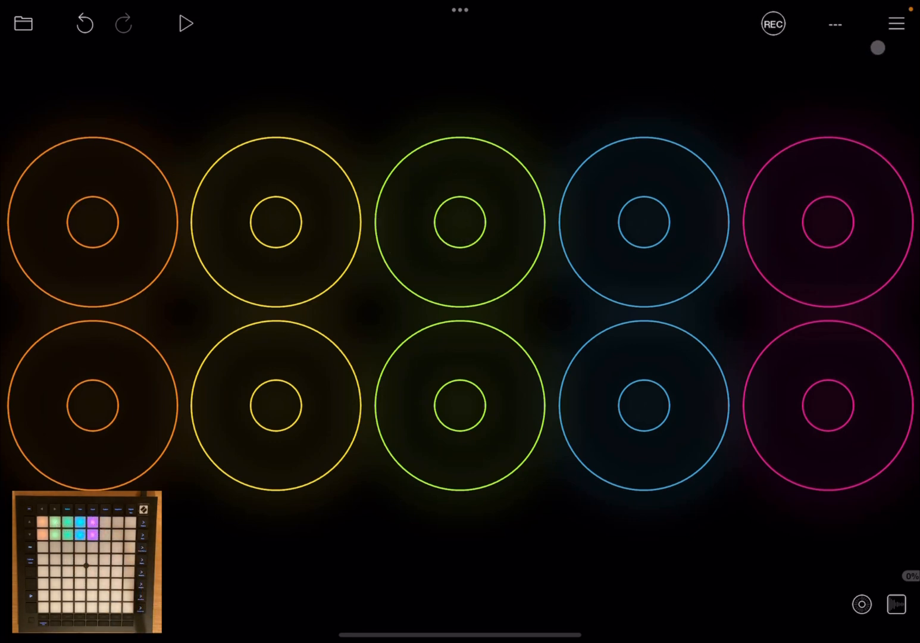
# - Reach the Launchpad's clip action settings via the main menu's MIDI Control page
pyautogui.click(895, 23)
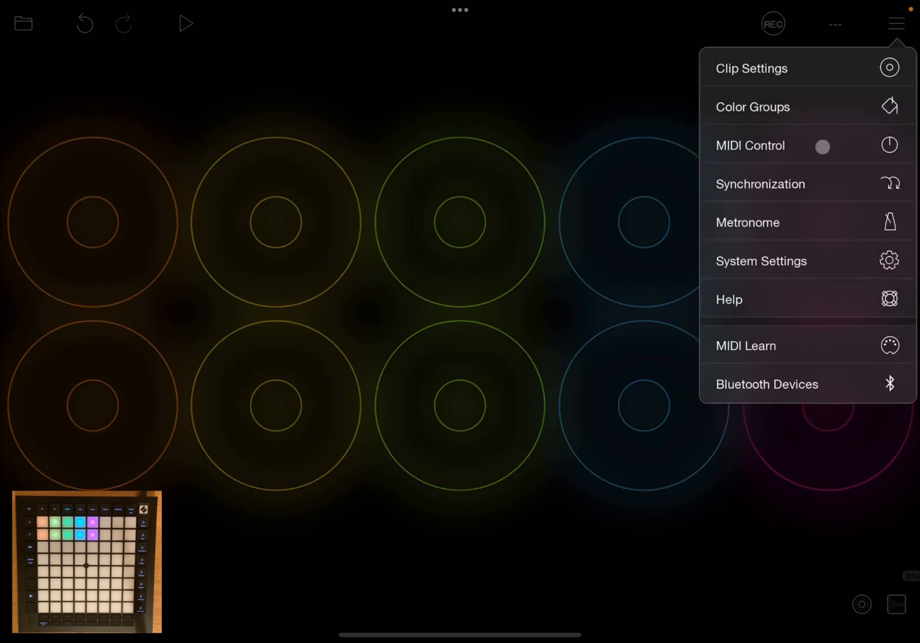
pyautogui.click(750, 145)
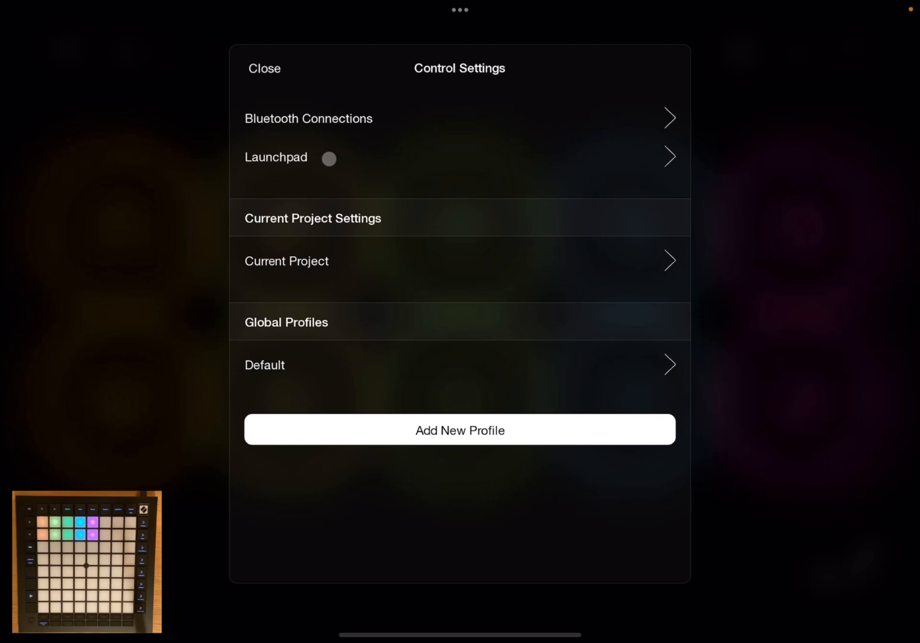
pyautogui.click(276, 157)
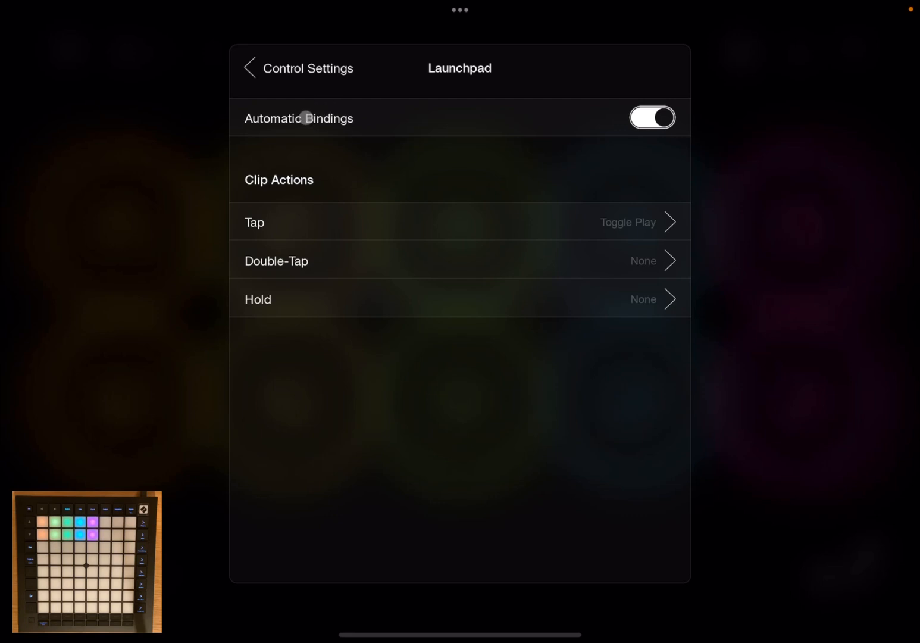
pyautogui.moveTo(683, 122)
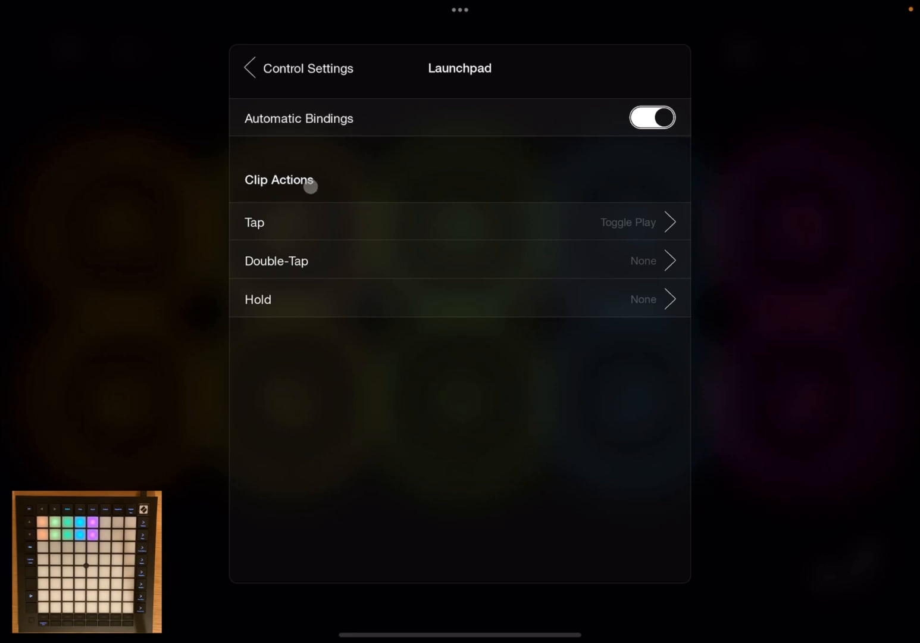
pyautogui.moveTo(541, 239)
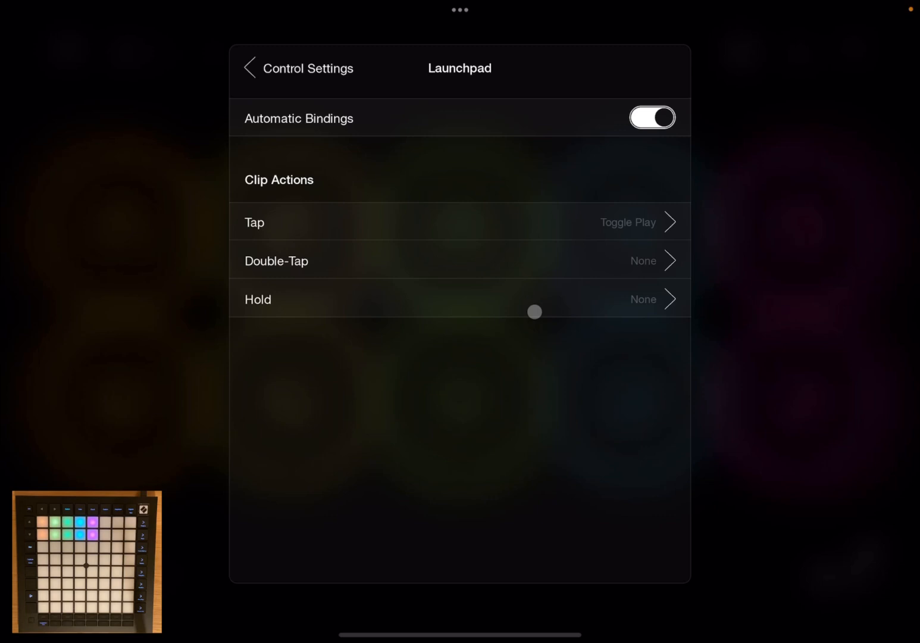
pyautogui.moveTo(321, 105)
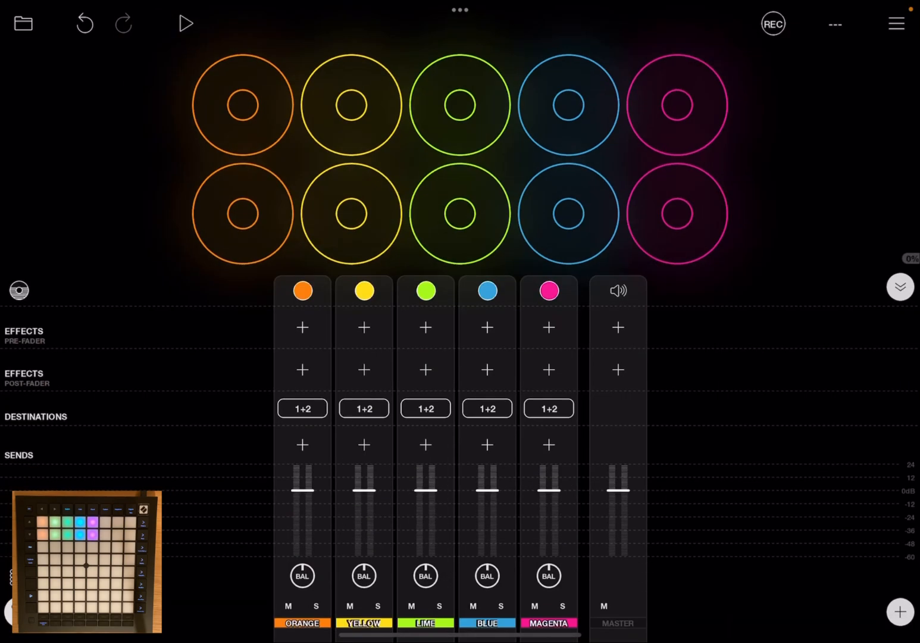
# - Add BLEASS alpha as a new audio unit input channel in the mixer
pyautogui.click(899, 611)
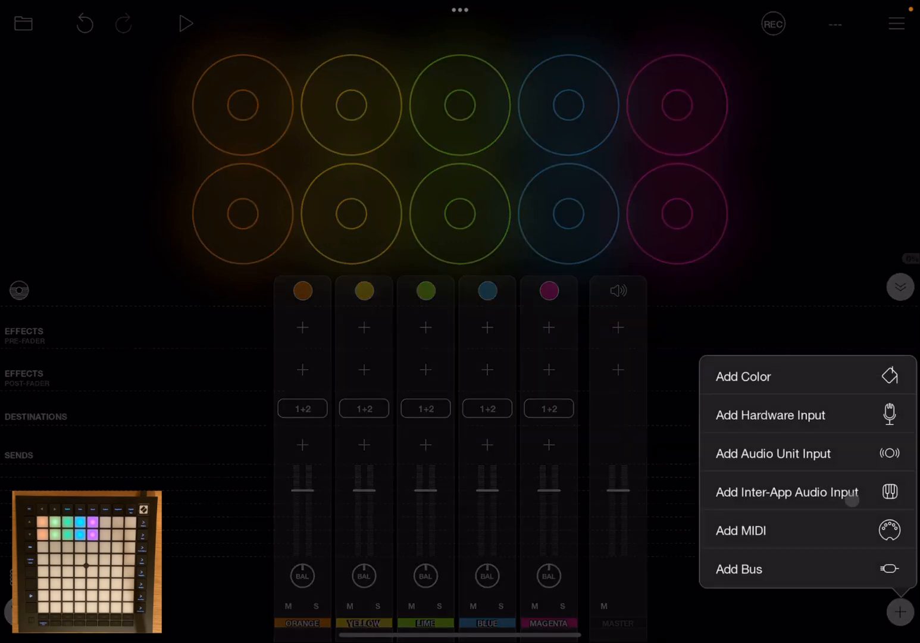
pyautogui.click(773, 453)
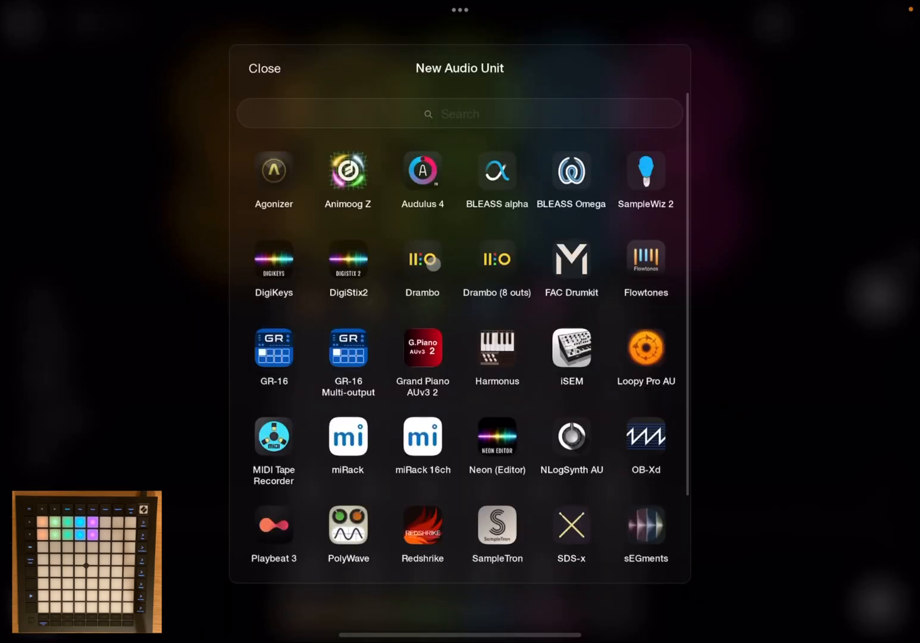
pyautogui.click(496, 171)
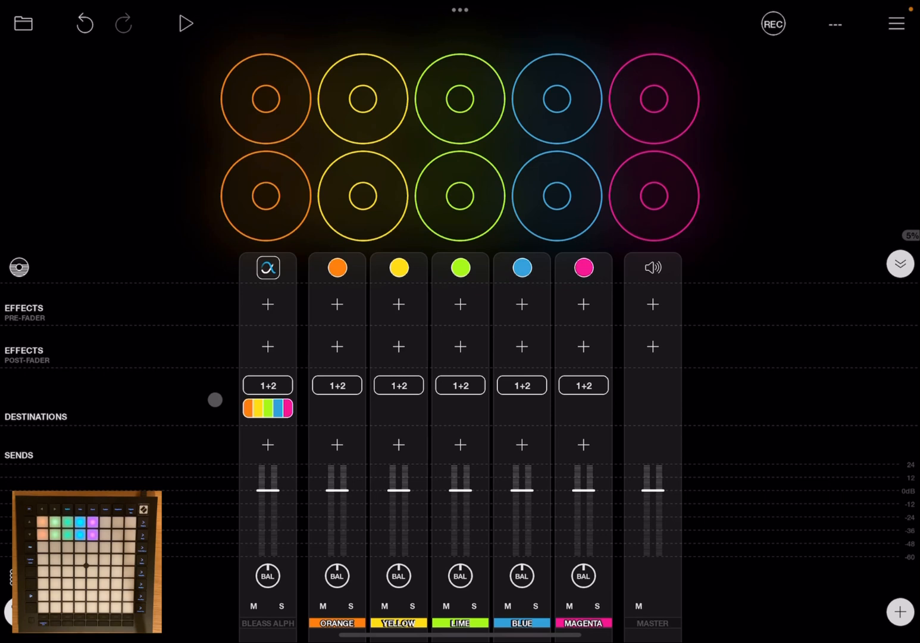
# - Show the BLEASS alpha plugin window with its on-screen keyboard
pyautogui.click(267, 267)
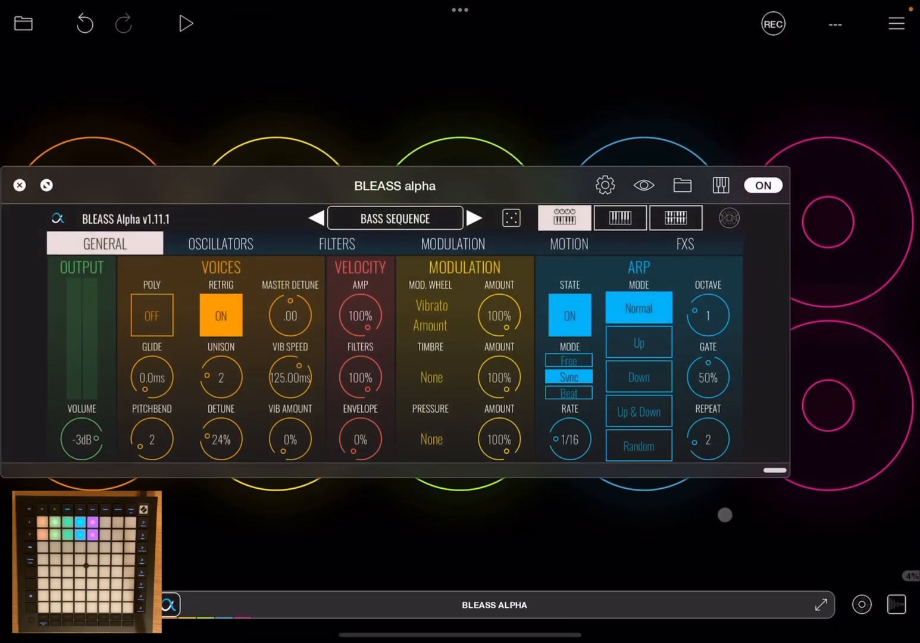
pyautogui.click(720, 184)
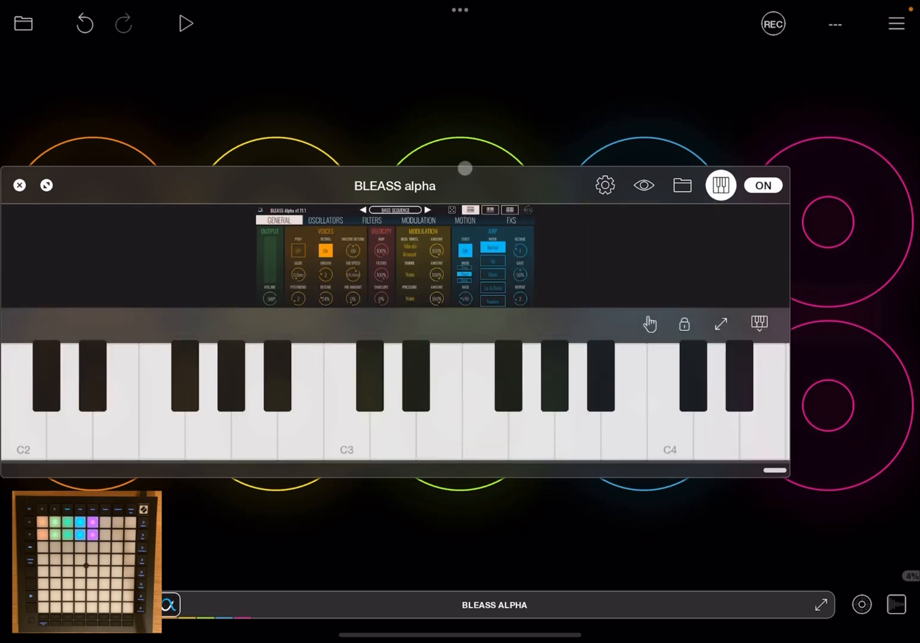
pyautogui.click(720, 185)
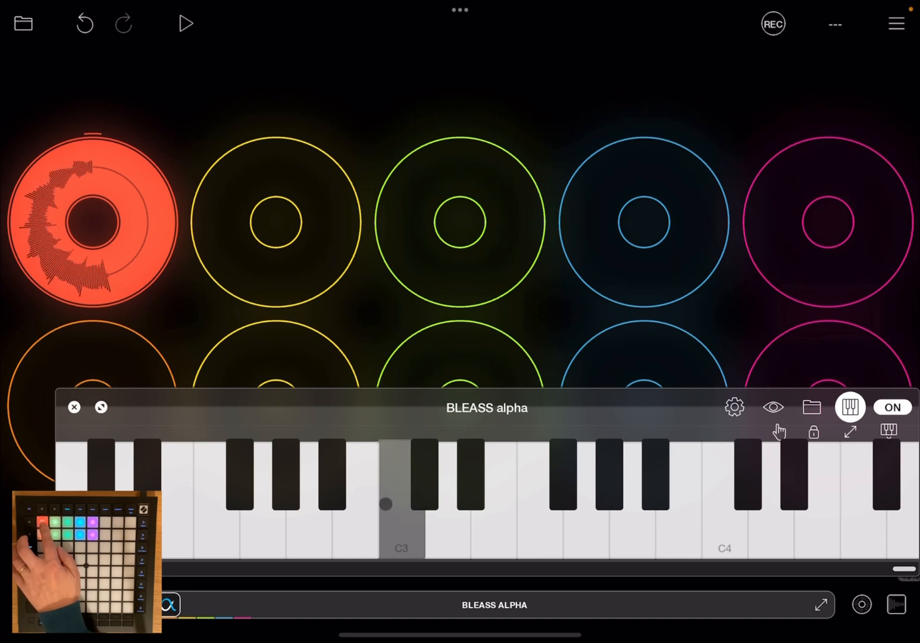
# - Play the synth while the orange and yellow clips record loops from the Launchpad
pyautogui.click(186, 23)
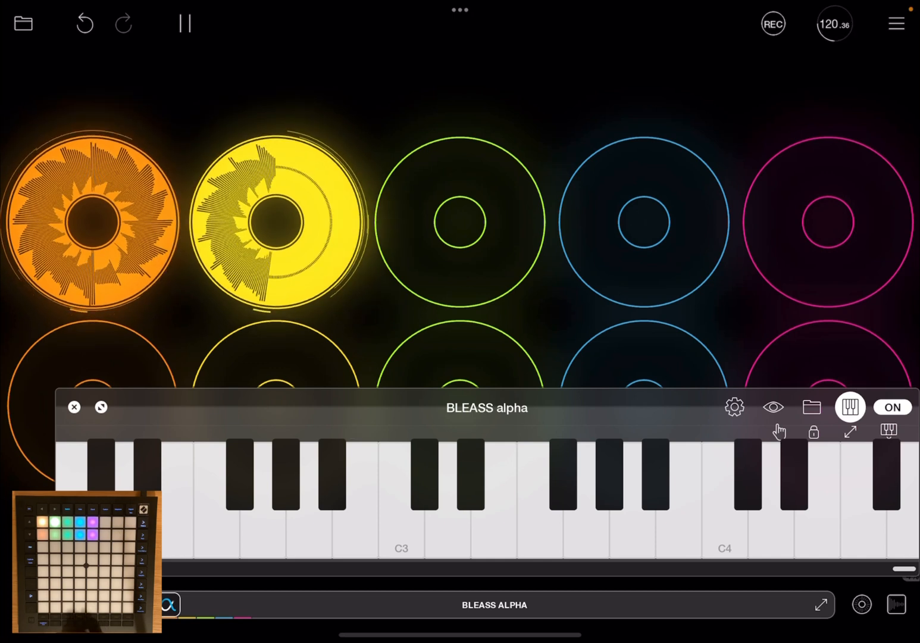
# - Stop the transport after the yellow clip is cleared, keeping only the orange loop
pyautogui.click(184, 23)
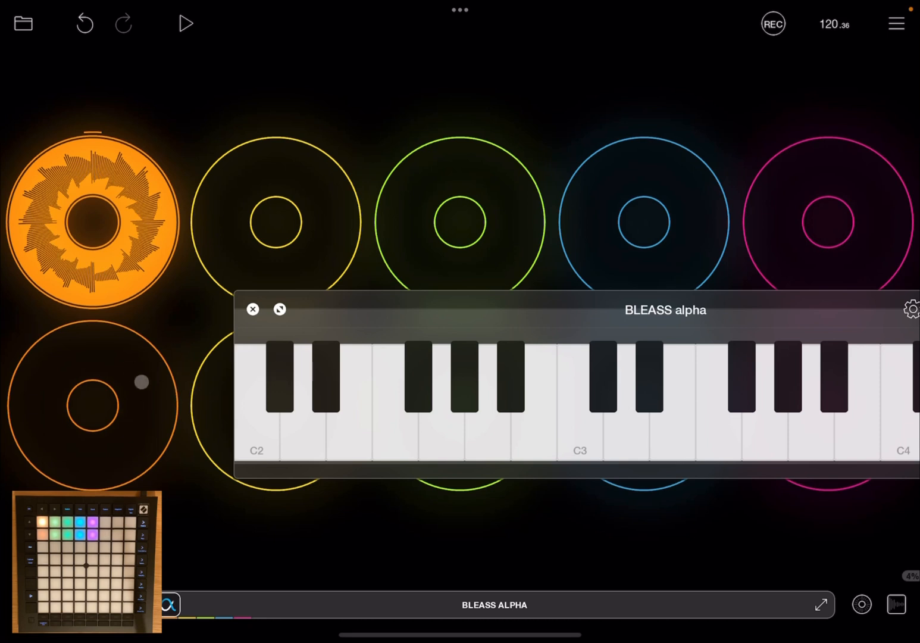
# - Start playback and record a BLEASS alpha loop into the lower orange clip
pyautogui.click(185, 23)
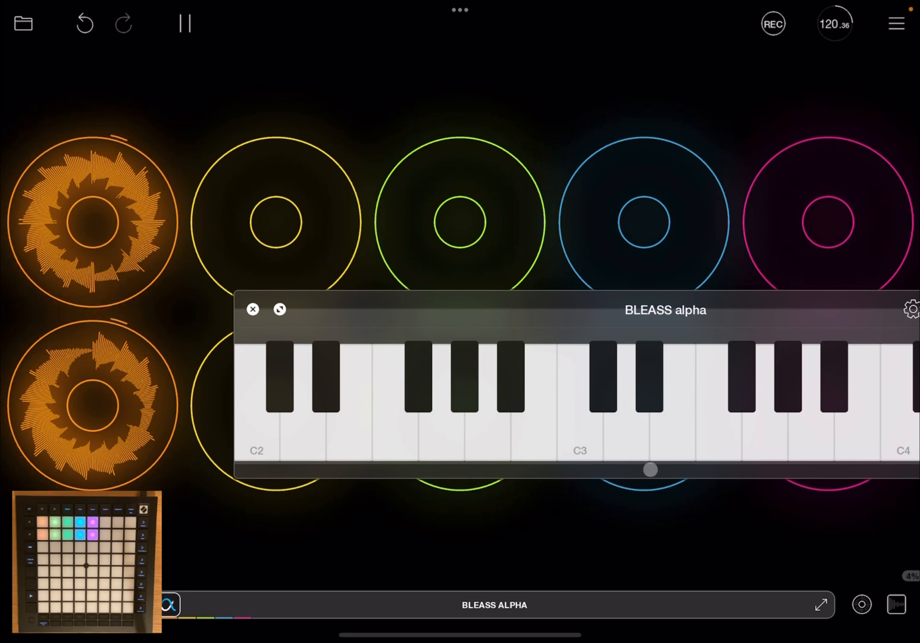
pyautogui.click(252, 309)
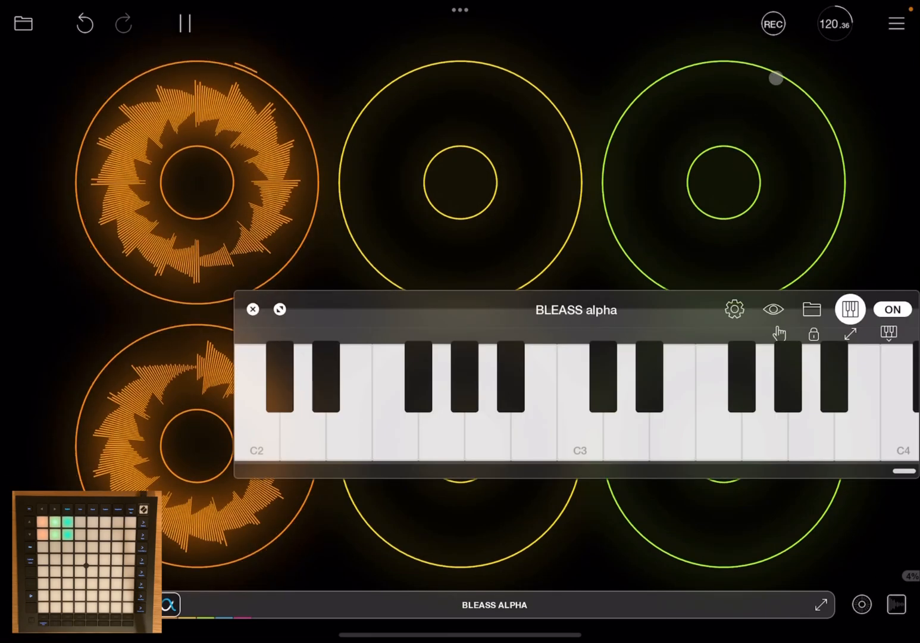
# - Reach the MIDI Control Settings screen from the main menu
pyautogui.click(895, 23)
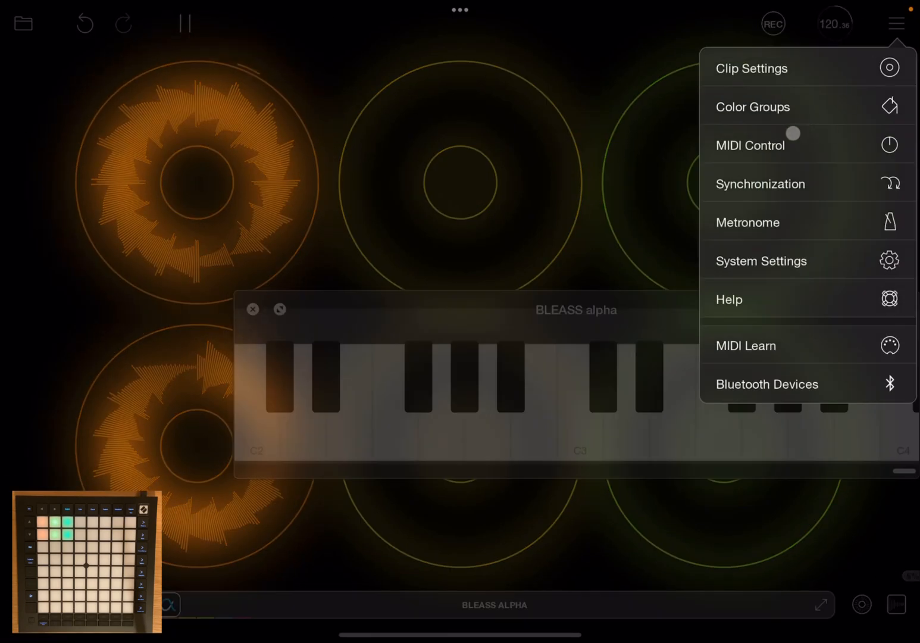
pyautogui.click(751, 144)
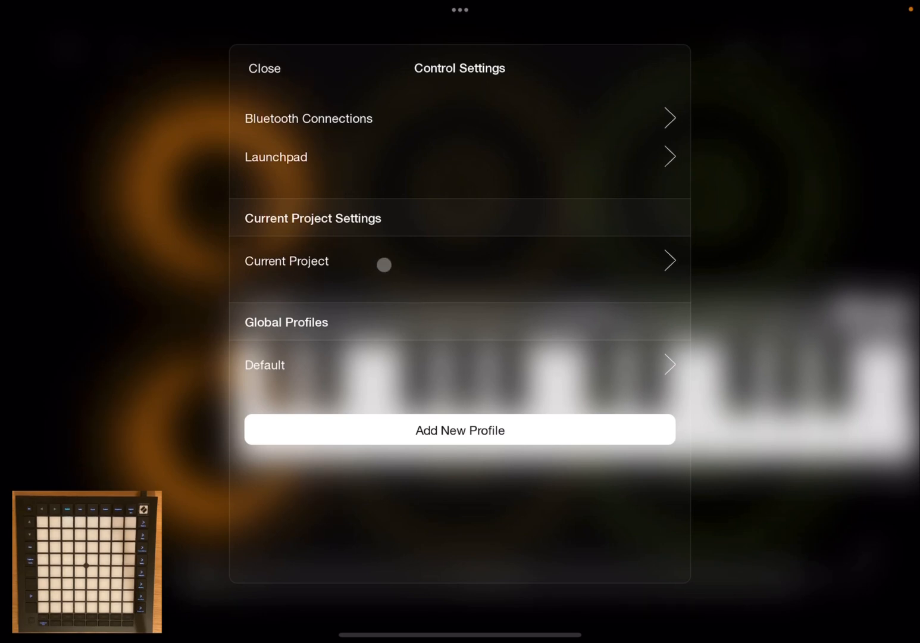
pyautogui.moveTo(475, 409)
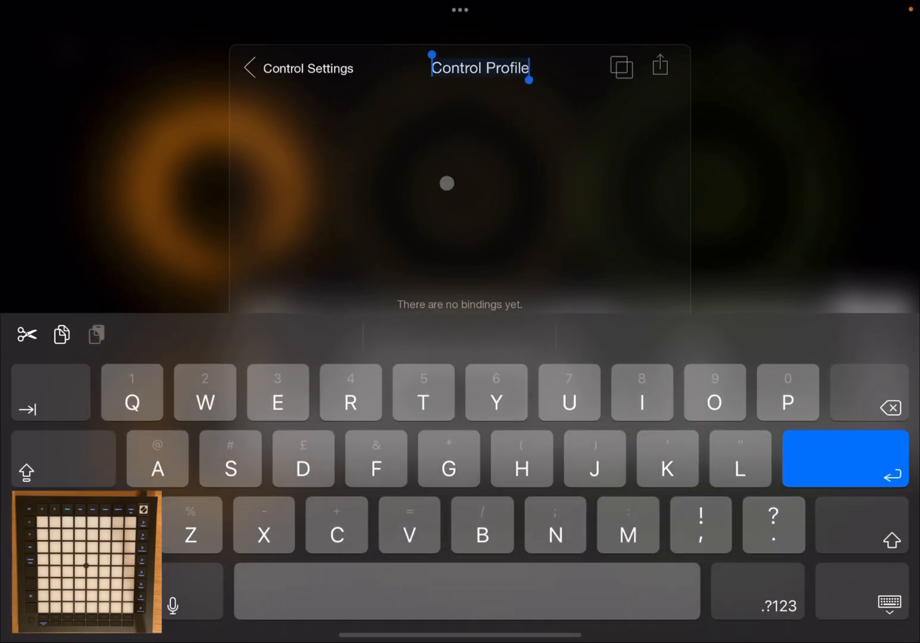
# - Name the new control profile 'LPmk3' and begin its first binding
pyautogui.write('Lp')
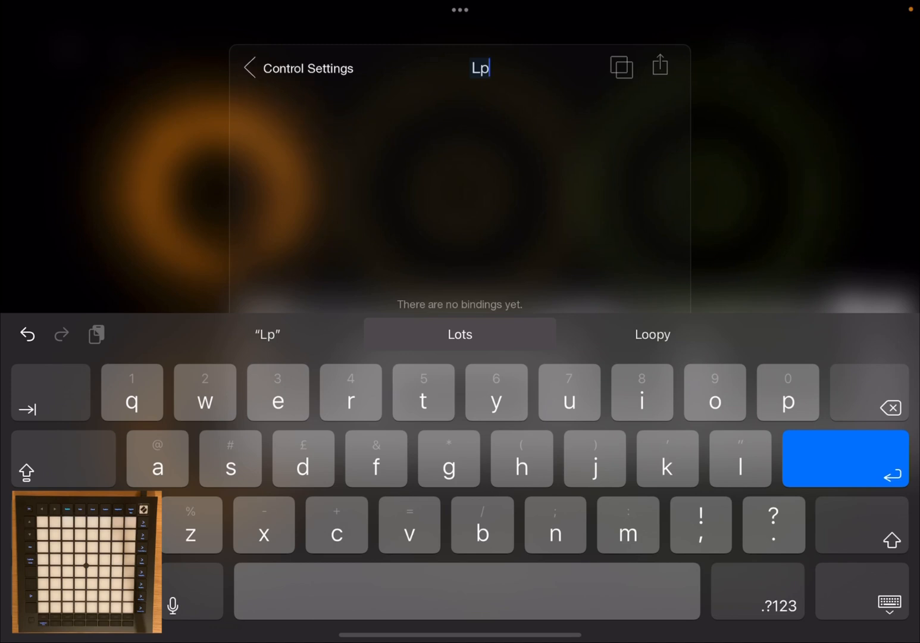
pyautogui.write('mk3')
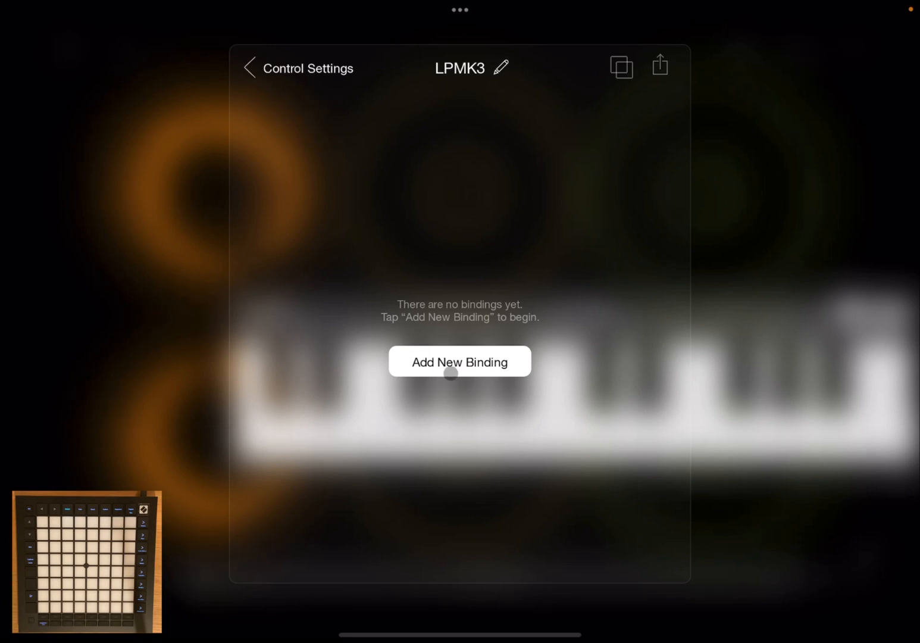
pyautogui.click(459, 360)
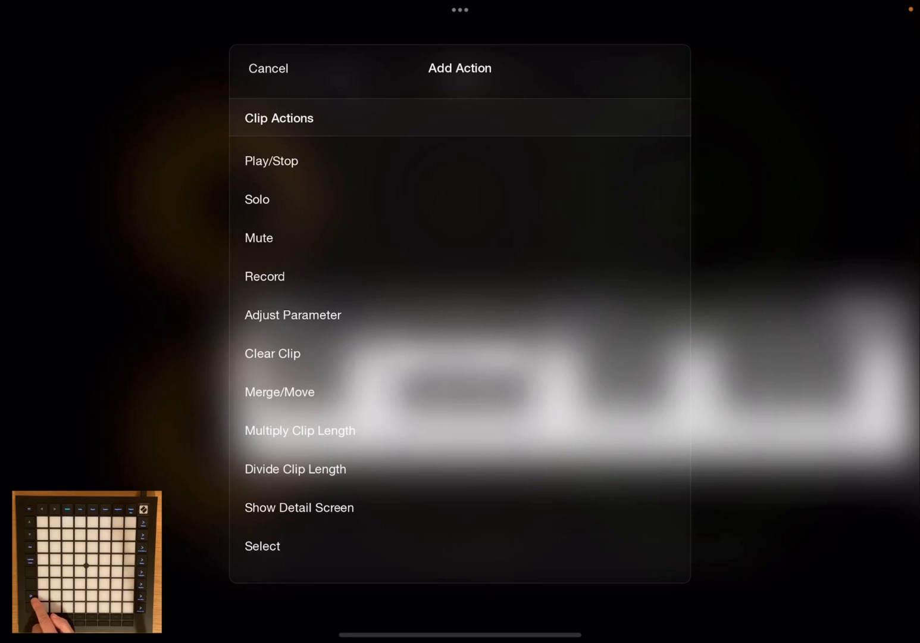
# - Choose Toggle Clock Pause from Session Actions as the binding's action
pyautogui.scroll(-3)
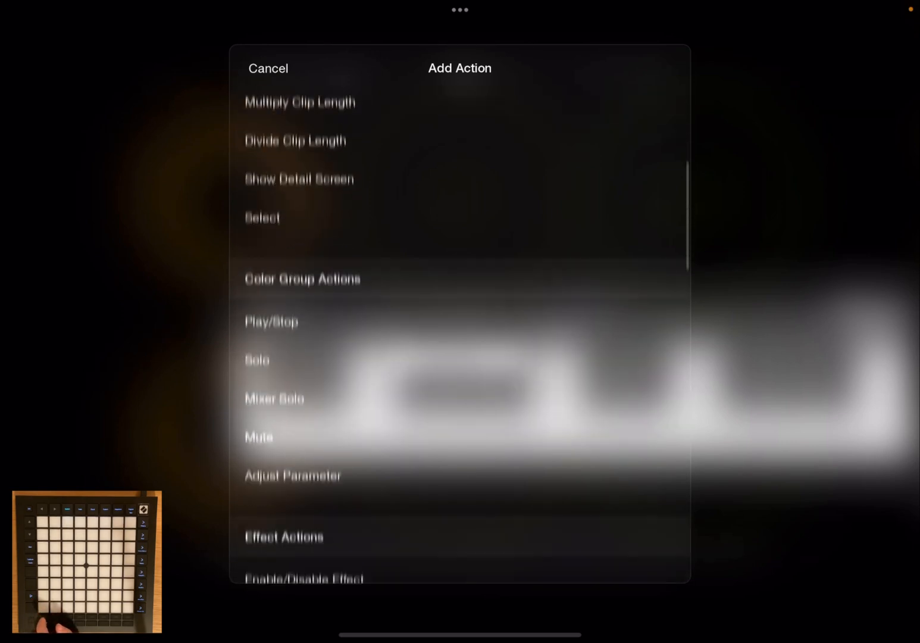
pyautogui.scroll(-3)
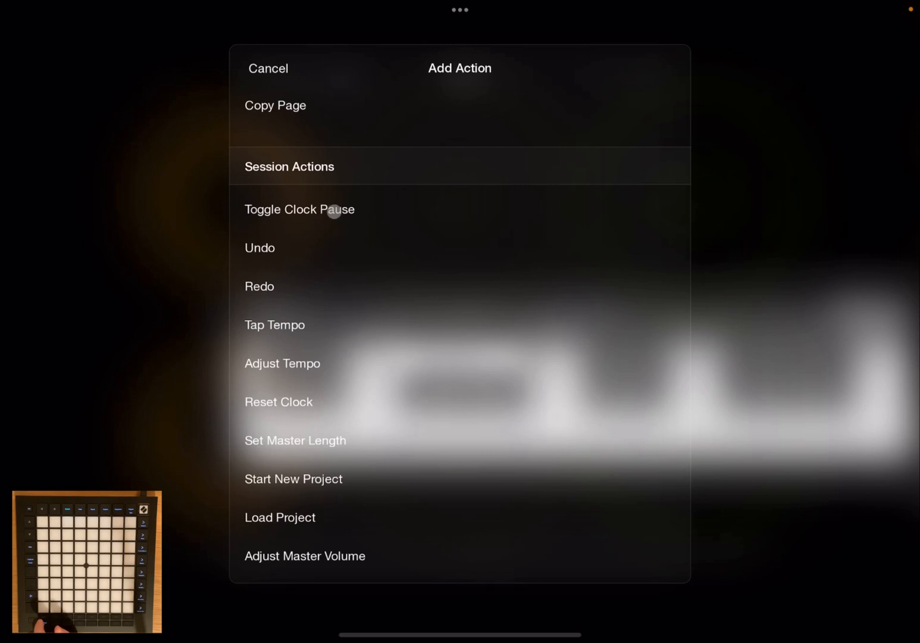
pyautogui.click(299, 208)
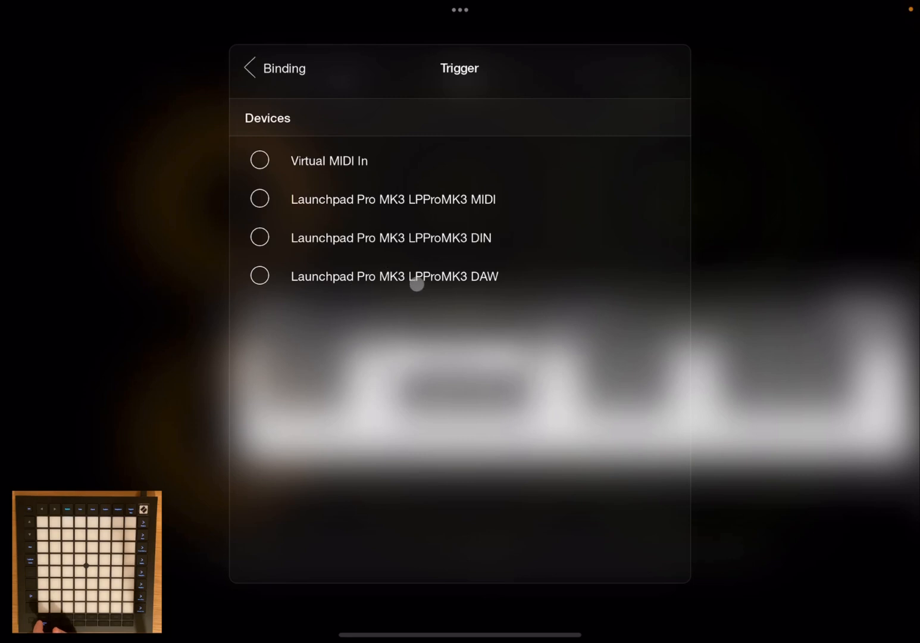
pyautogui.moveTo(492, 285)
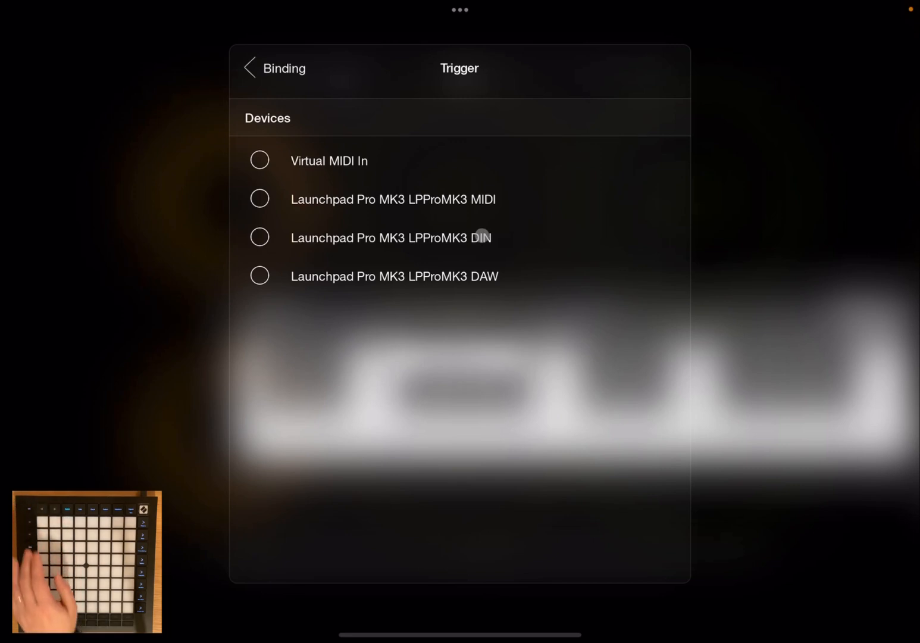
pyautogui.moveTo(441, 208)
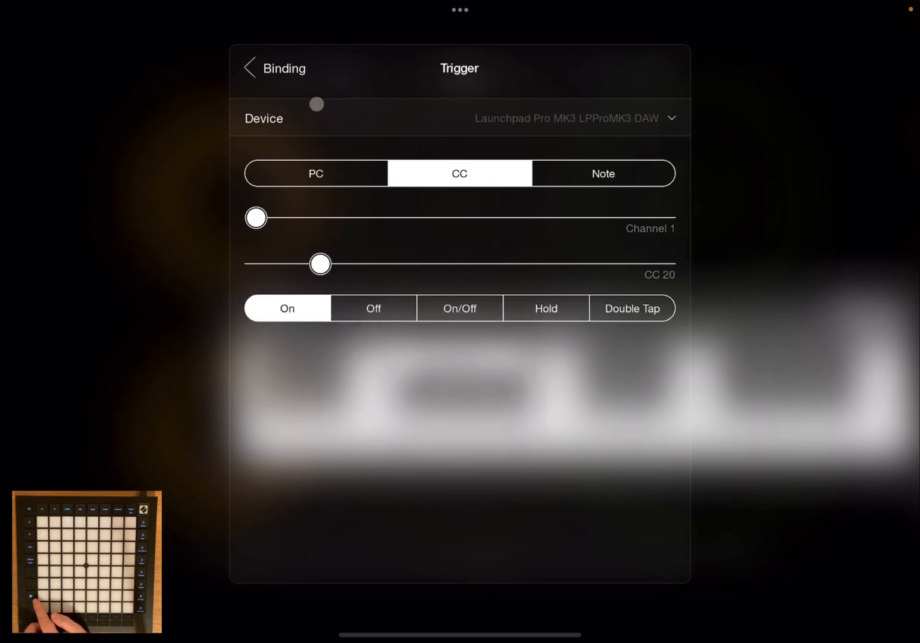
# - Confirm the learned CC 20 On trigger from the Launchpad Pro MK3 DAW port
pyautogui.click(275, 68)
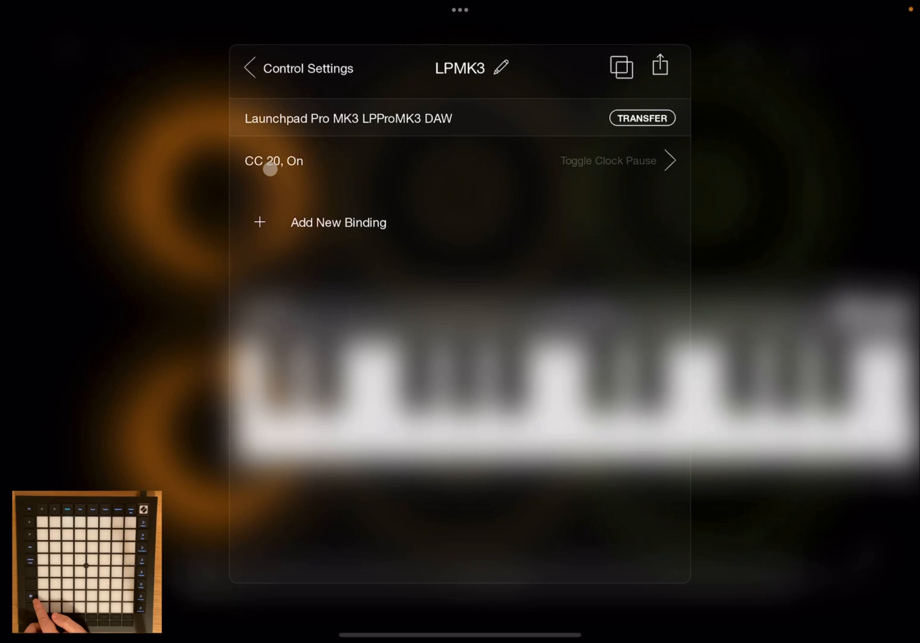
pyautogui.moveTo(617, 172)
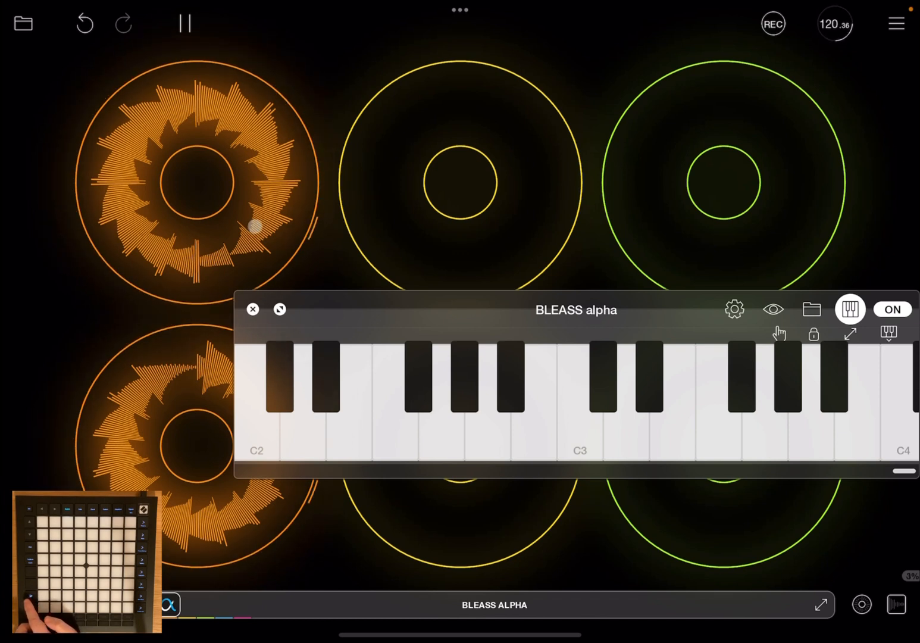
# - Pause and resume the clock several times with the new CC 20 binding
pyautogui.click(185, 22)
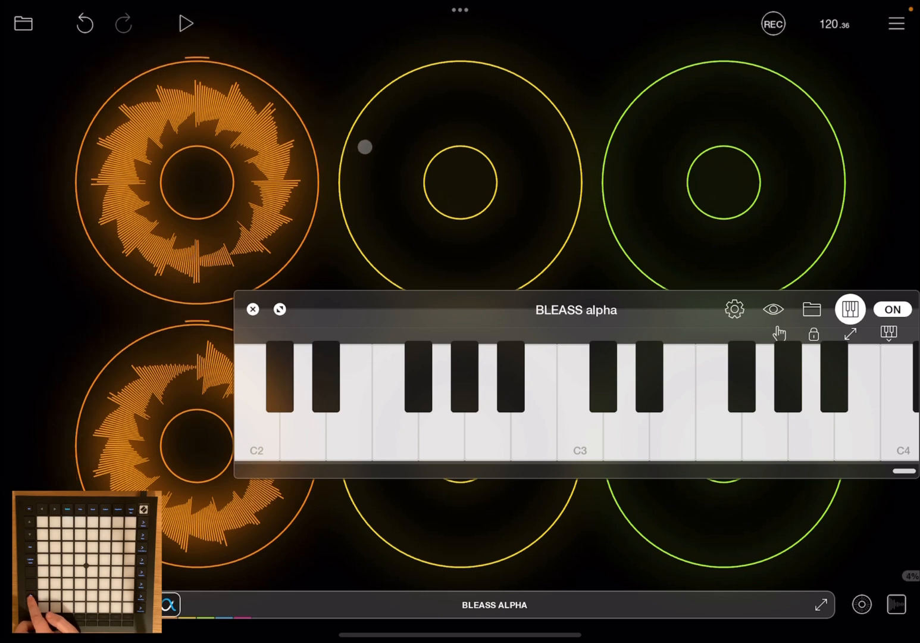
pyautogui.click(186, 23)
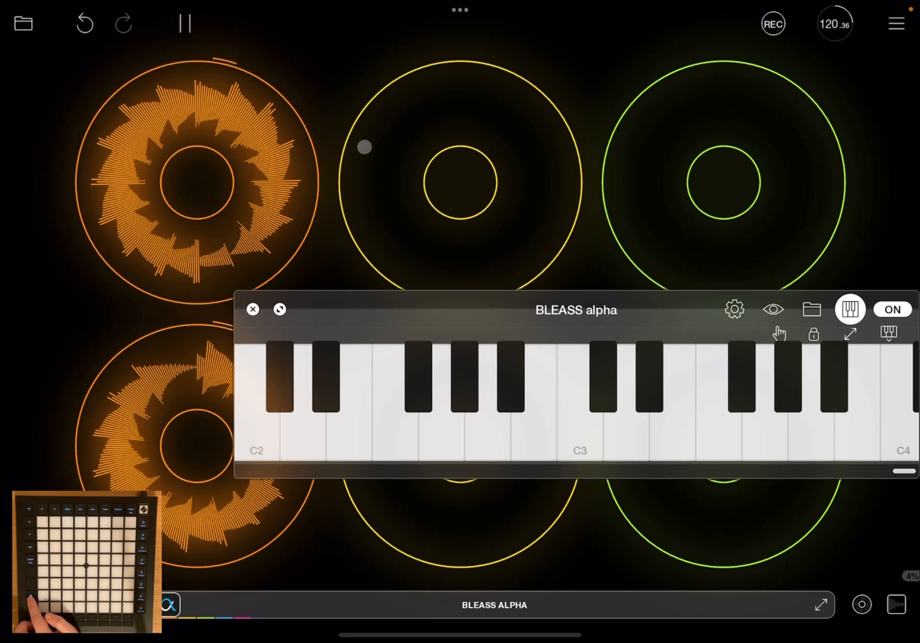
pyautogui.click(185, 23)
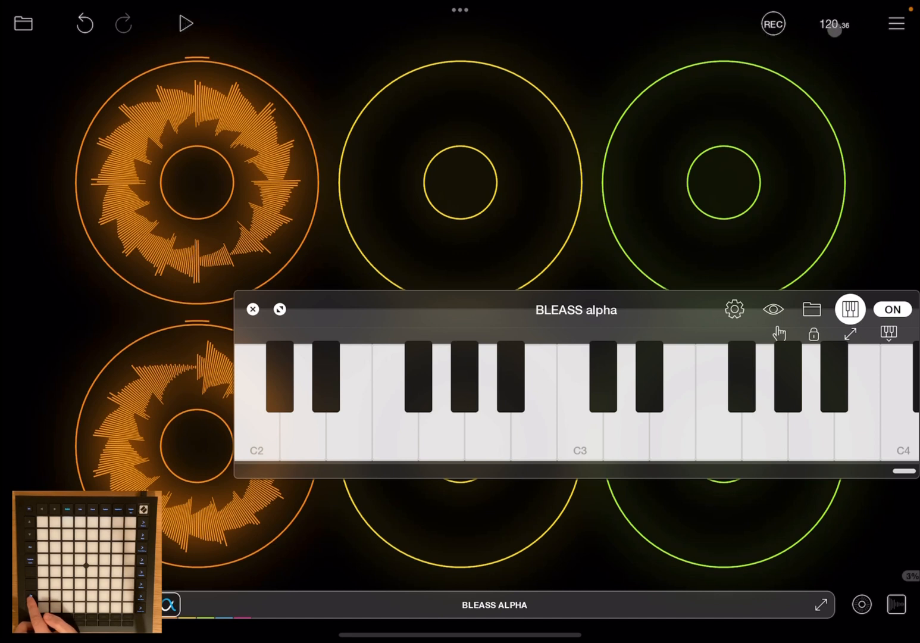
pyautogui.click(186, 23)
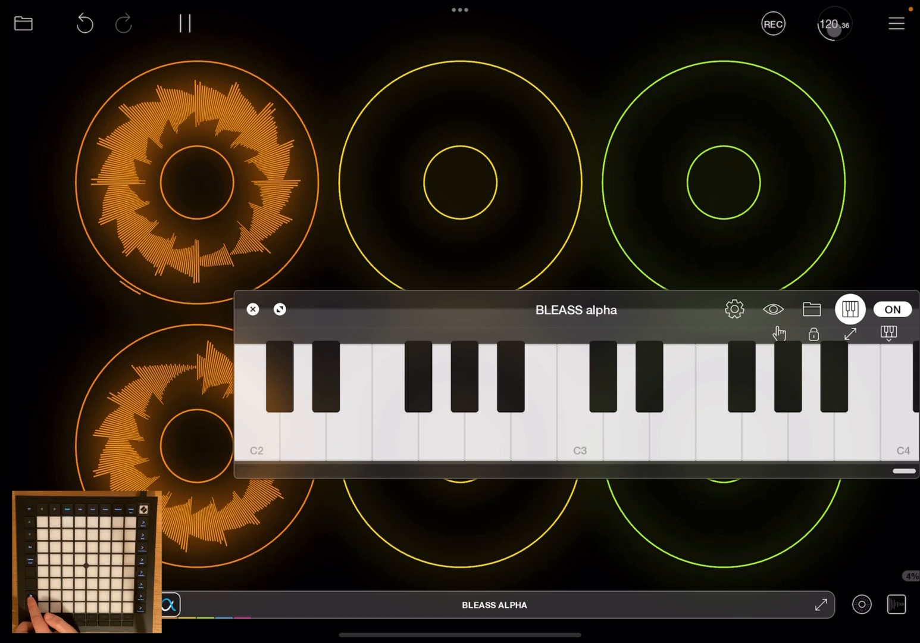
pyautogui.click(185, 22)
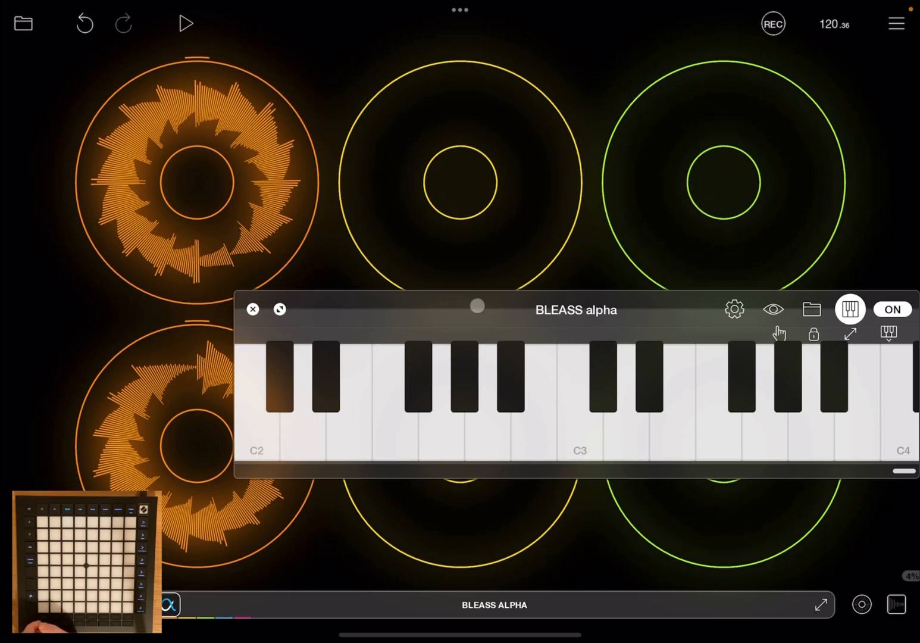
# - Close the BLEASS alpha keyboard window, leaving the clip grid paused
pyautogui.click(252, 309)
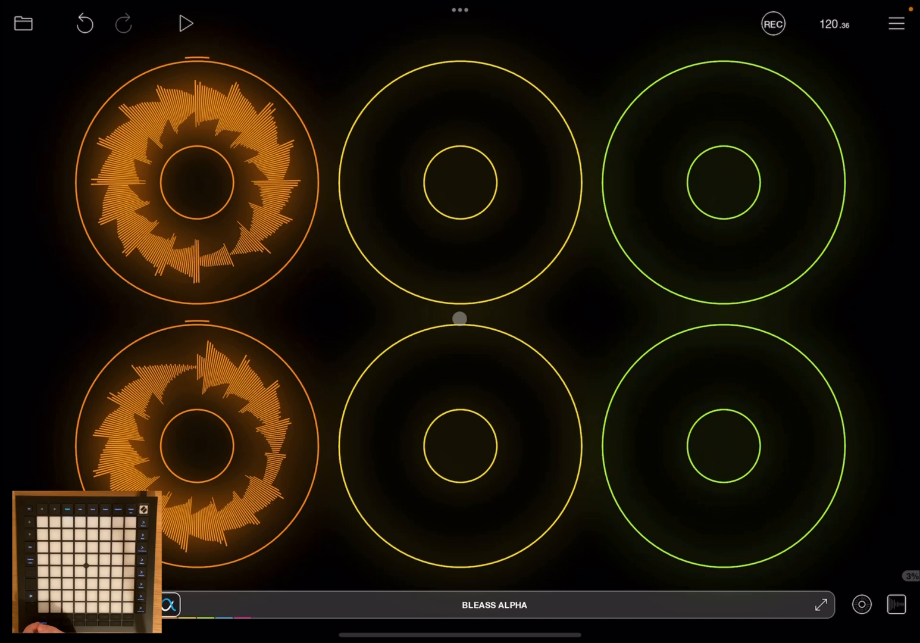
# - Use MIDI Learn from the menu to map Launchpad pads to each clip's Play/Stop, then close
pyautogui.click(895, 23)
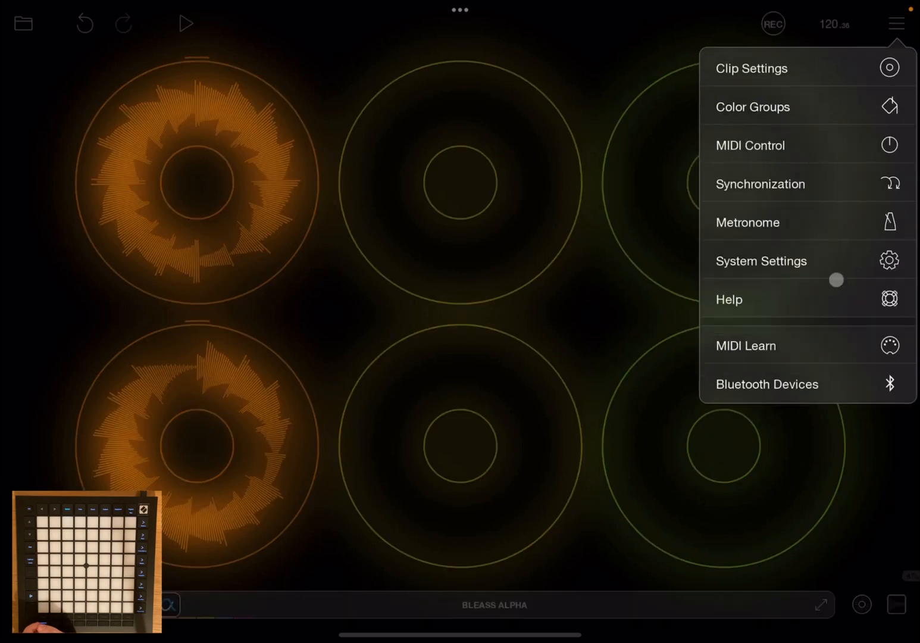
pyautogui.click(745, 345)
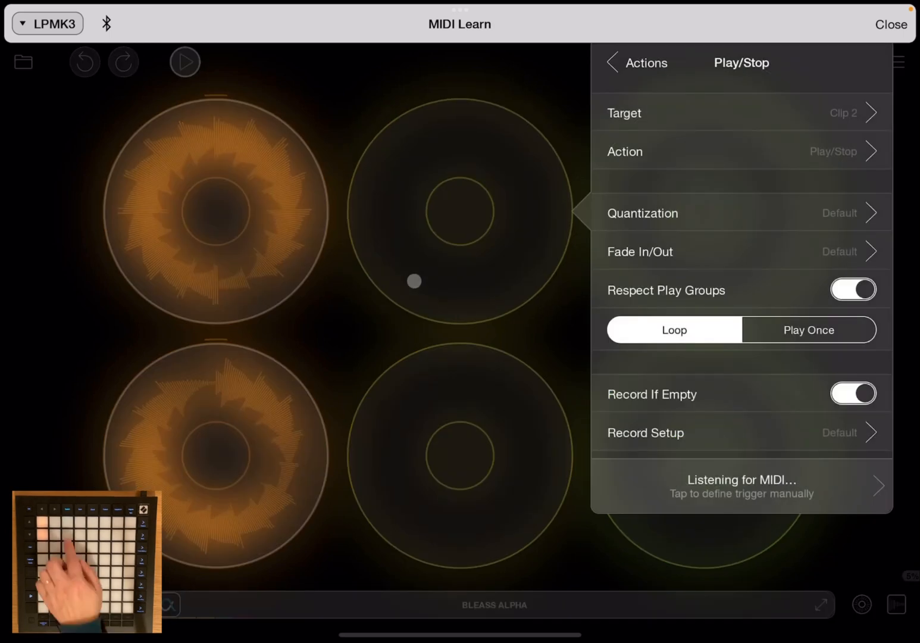
pyautogui.click(891, 24)
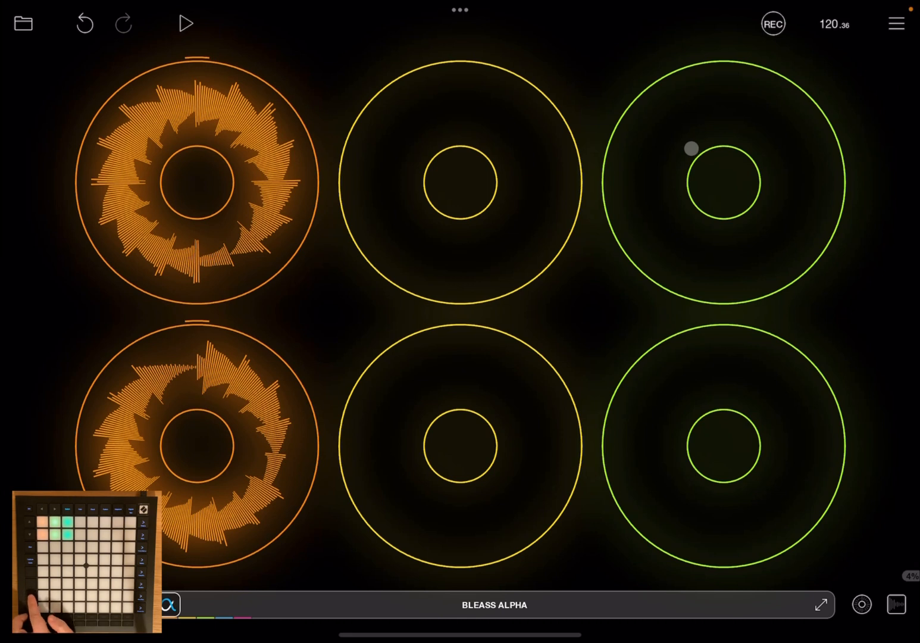
# - Resume the clock so both orange BLEASS alpha loops play again
pyautogui.click(185, 23)
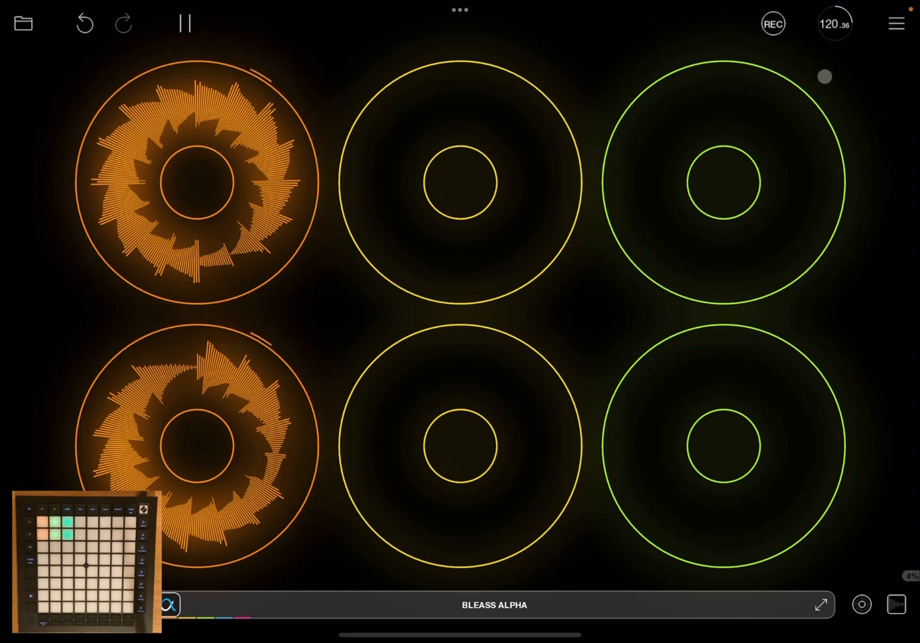
# - Reach the LPMK3 profile's bindings through Menu > MIDI Control
pyautogui.click(895, 23)
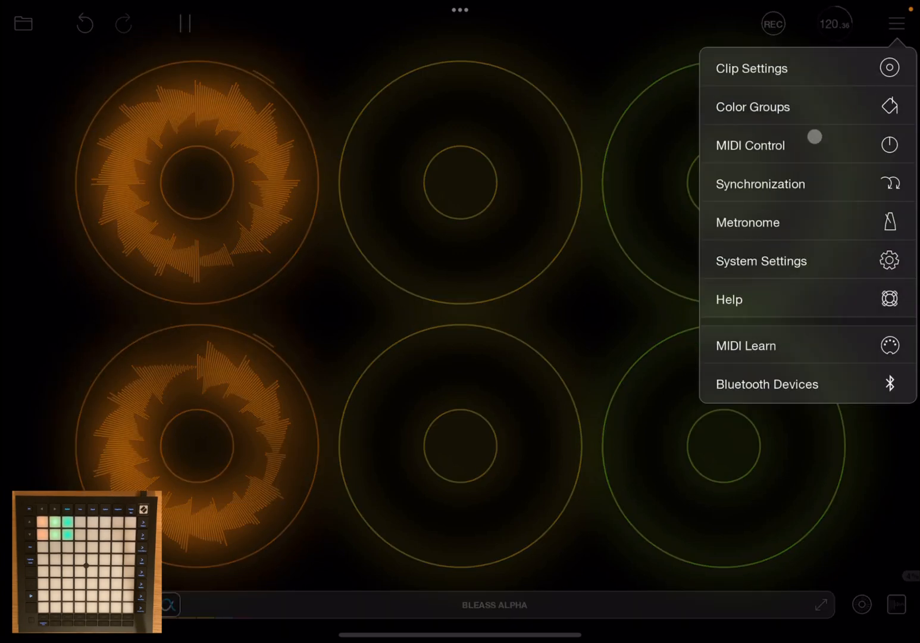
pyautogui.click(750, 144)
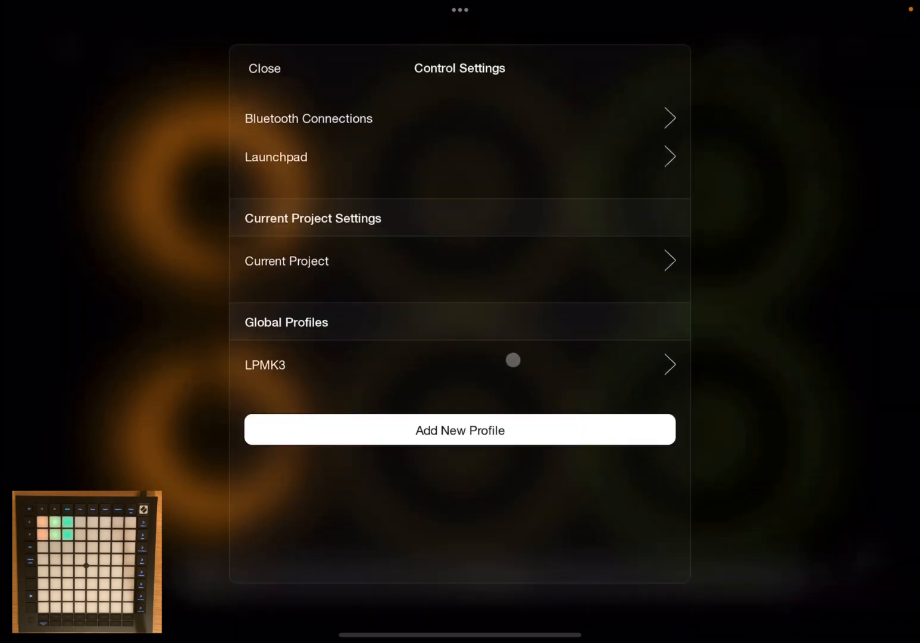
pyautogui.click(265, 364)
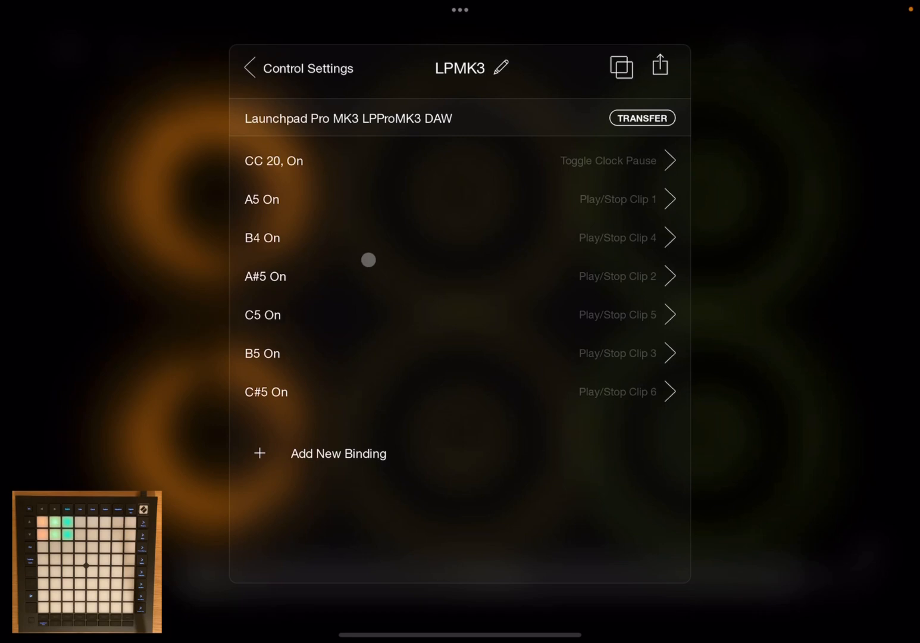
pyautogui.moveTo(421, 342)
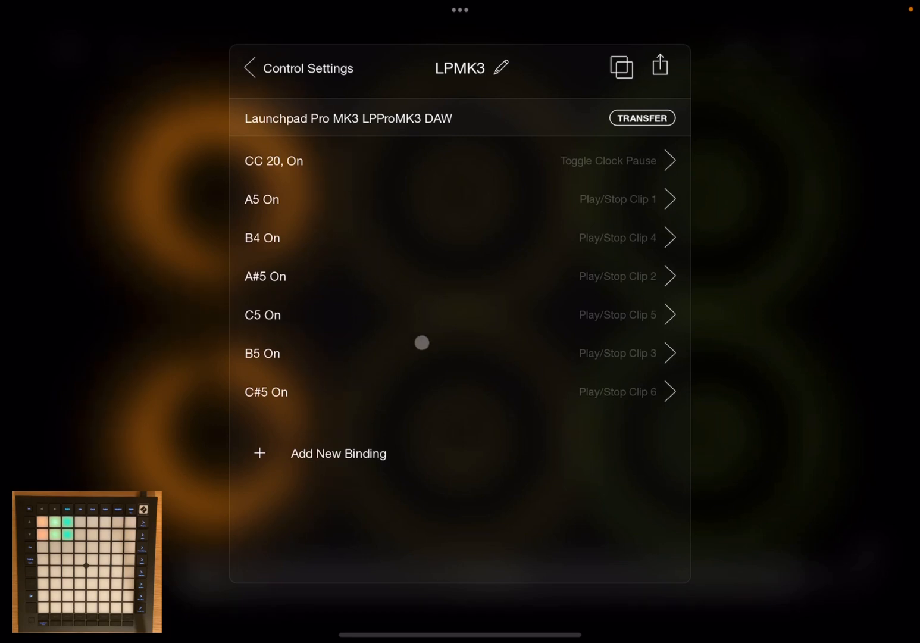
pyautogui.moveTo(350, 457)
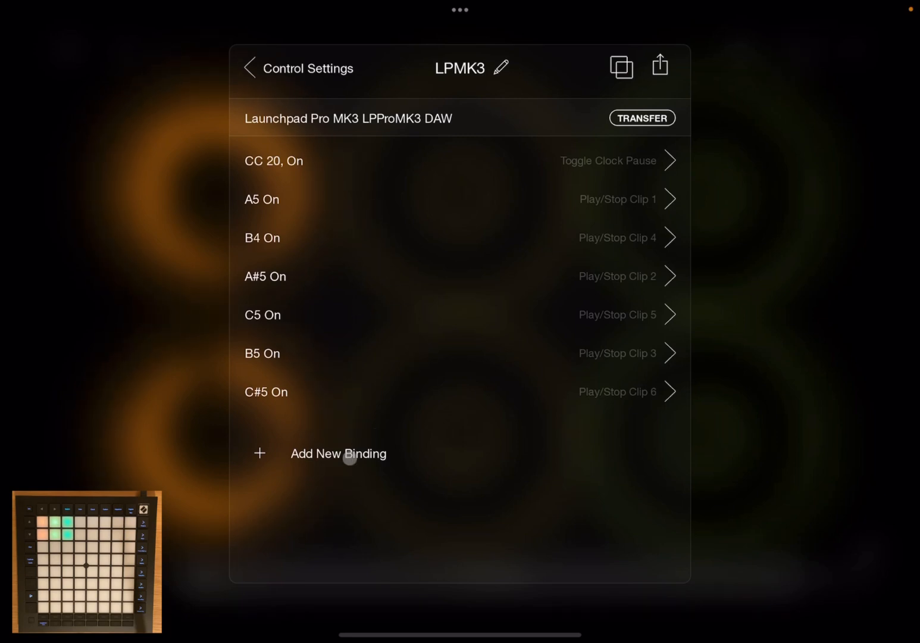
# - Add a new binding with Clear Clip as its action, targeting the Next Tapped Clip
pyautogui.click(338, 453)
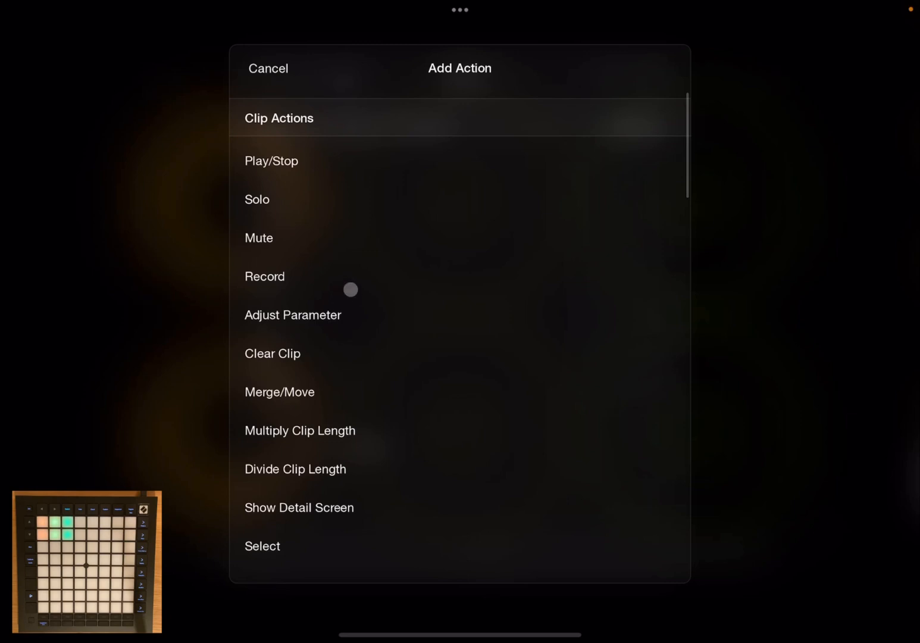
pyautogui.click(272, 353)
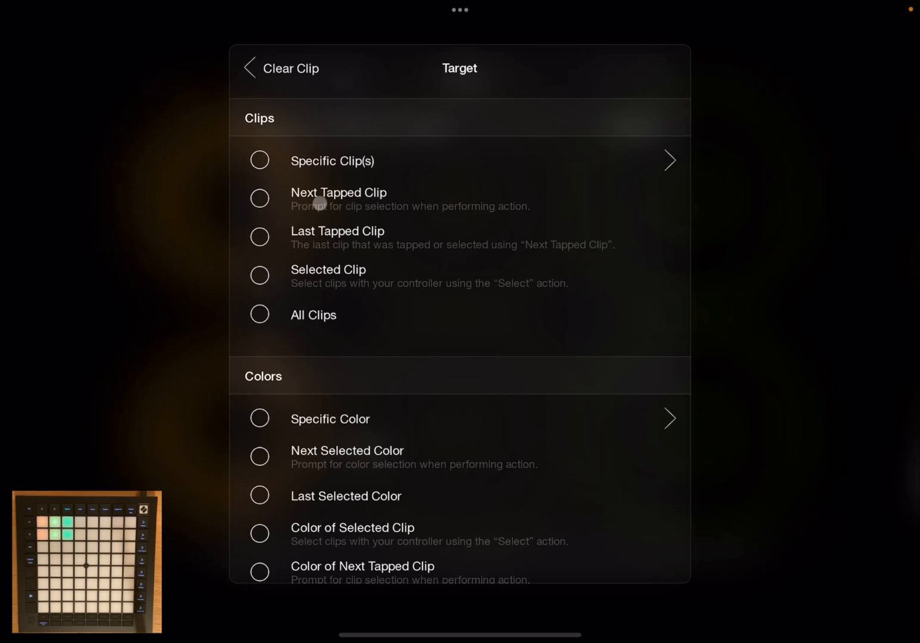
pyautogui.click(260, 198)
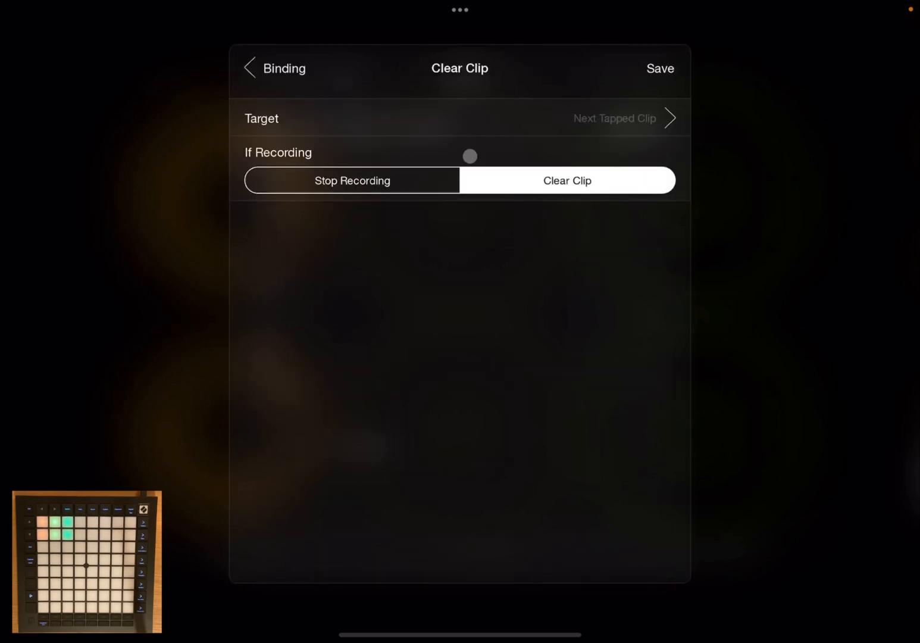
# - Save the Clear Clip action and set its trigger to Hold on CC 60, returning to the binding
pyautogui.click(275, 68)
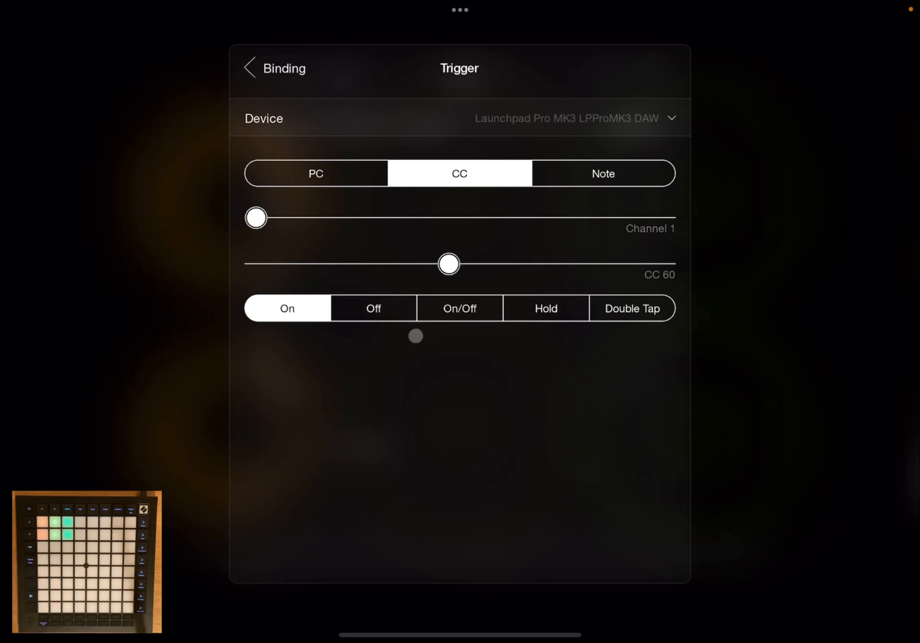
pyautogui.click(544, 307)
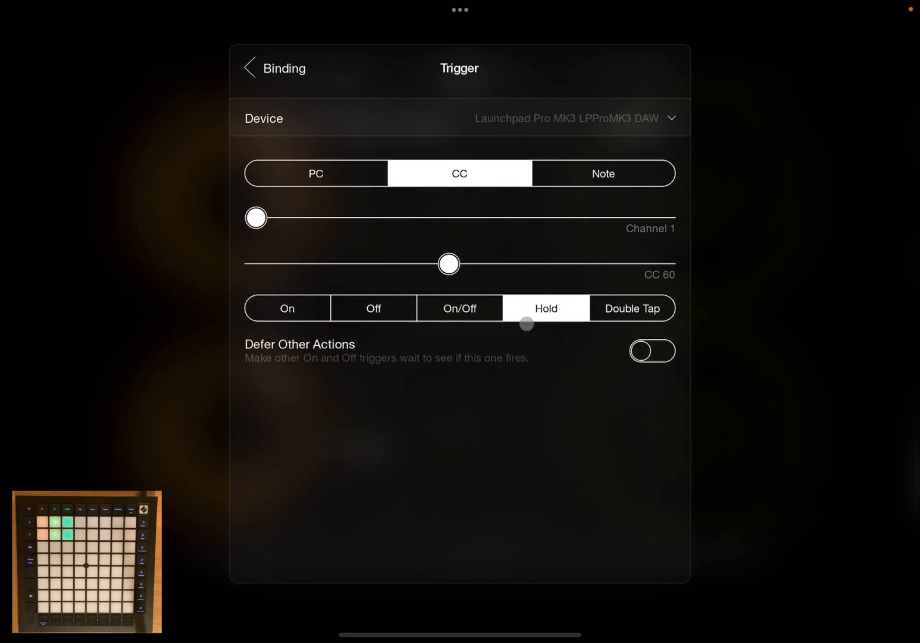
pyautogui.click(545, 308)
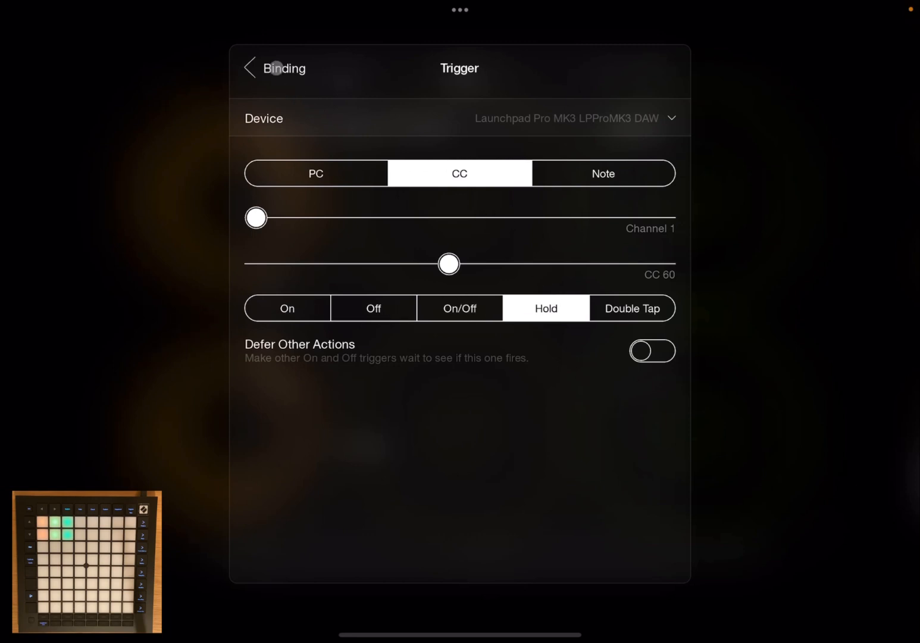
pyautogui.click(250, 68)
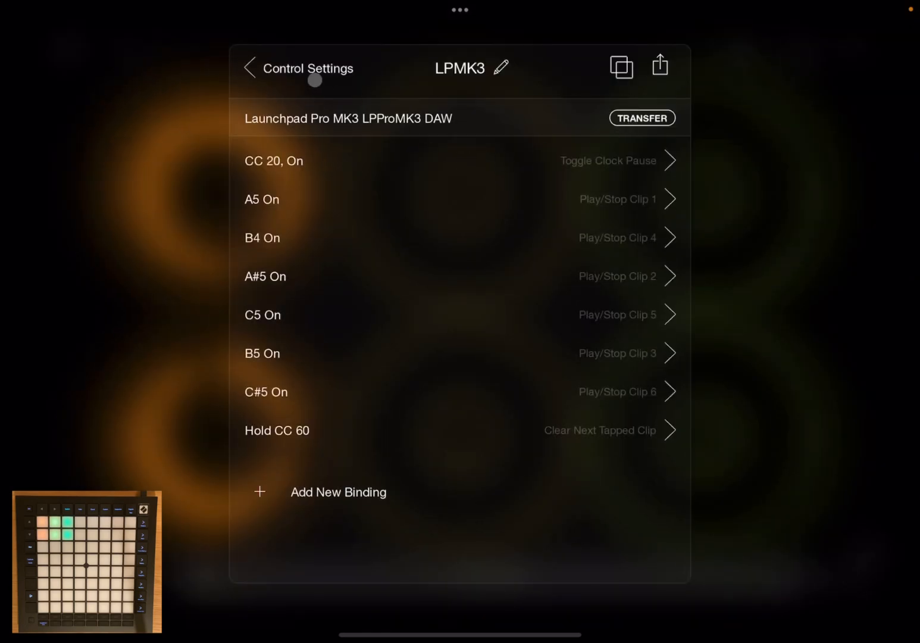
# - Back on the grid, hold the CC 60 pad and clear both recorded orange loops
pyautogui.click(250, 68)
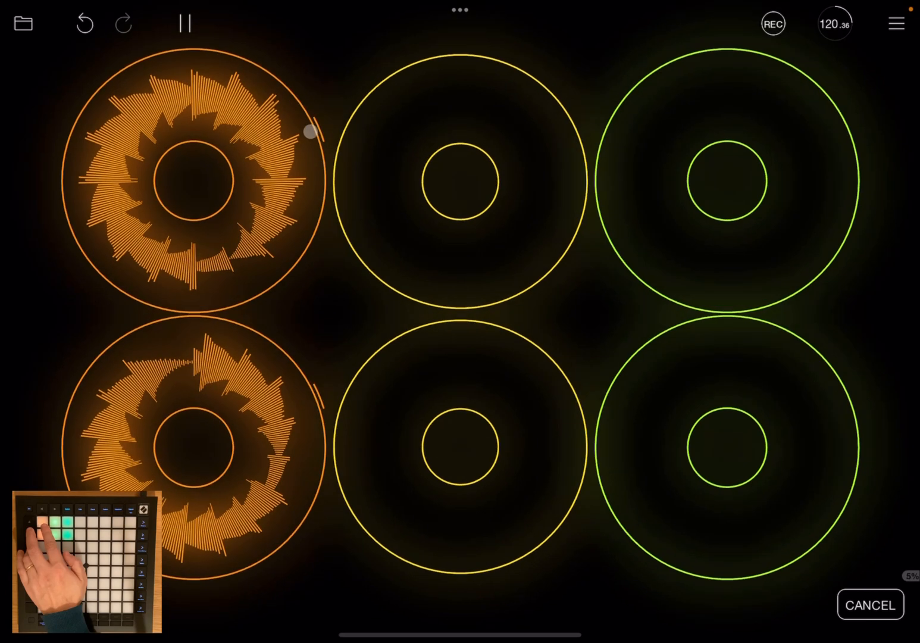
pyautogui.click(869, 604)
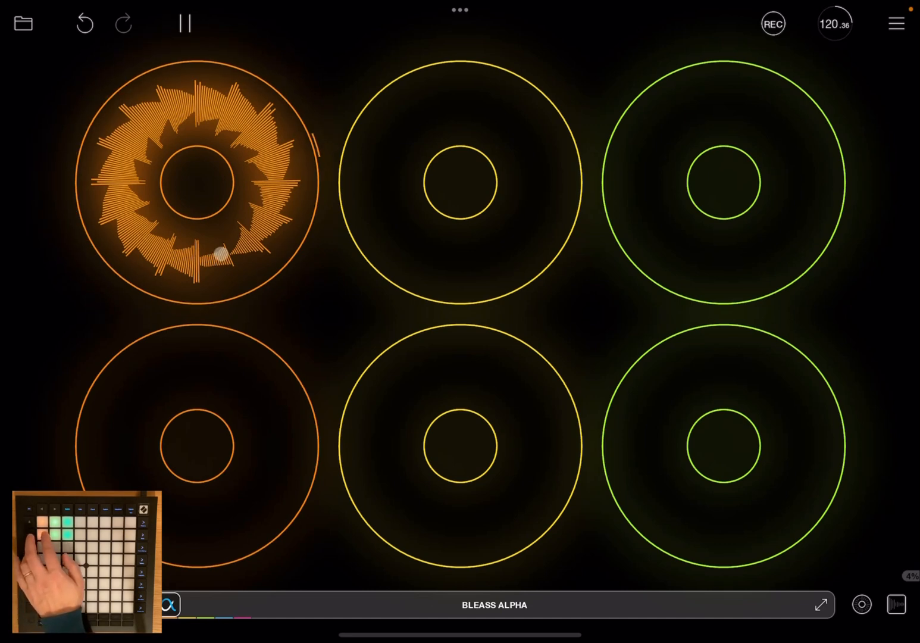
pyautogui.click(185, 23)
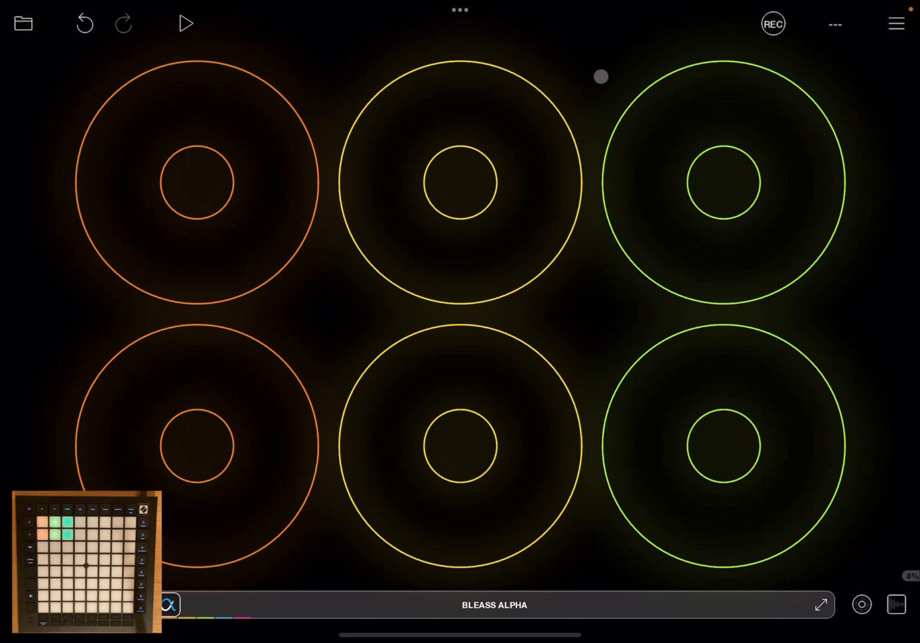
# - Start a new LPMK3 binding with Solo as its action
pyautogui.click(895, 23)
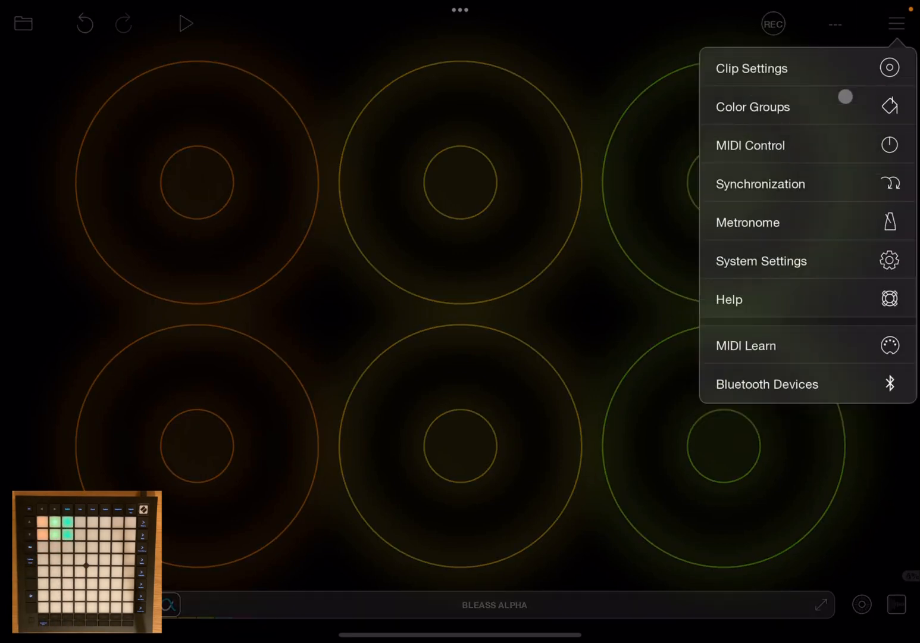
pyautogui.click(750, 145)
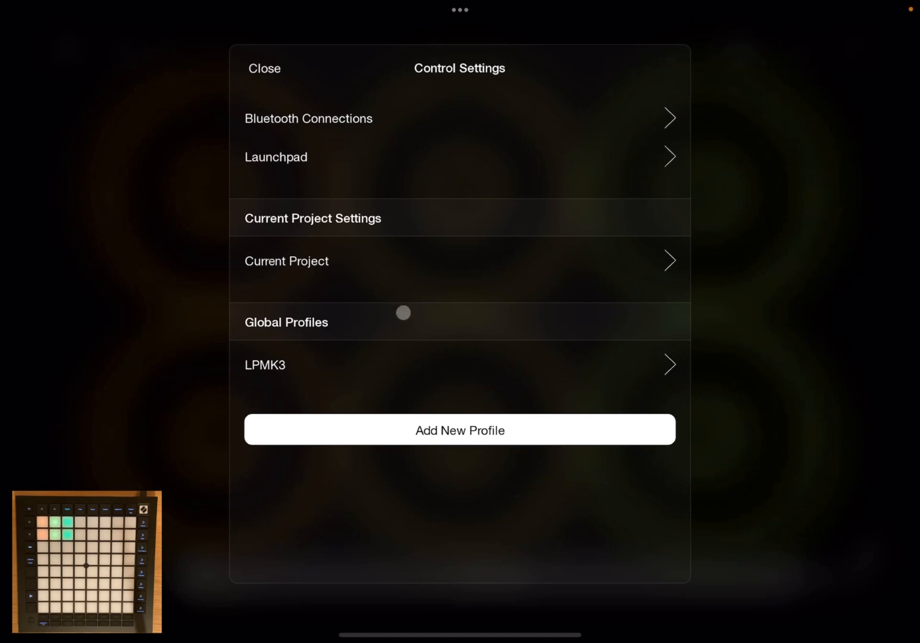
pyautogui.click(265, 364)
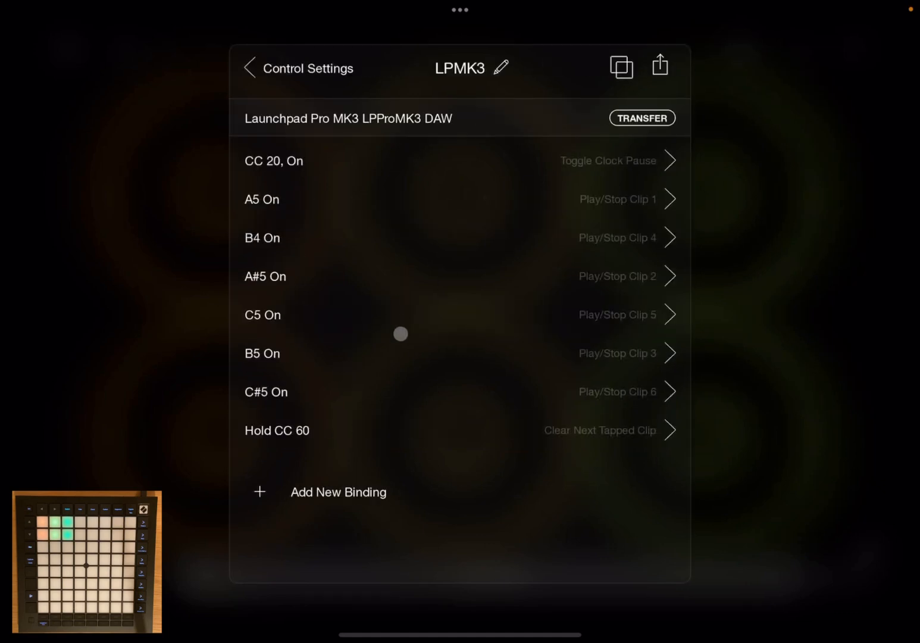
pyautogui.click(338, 492)
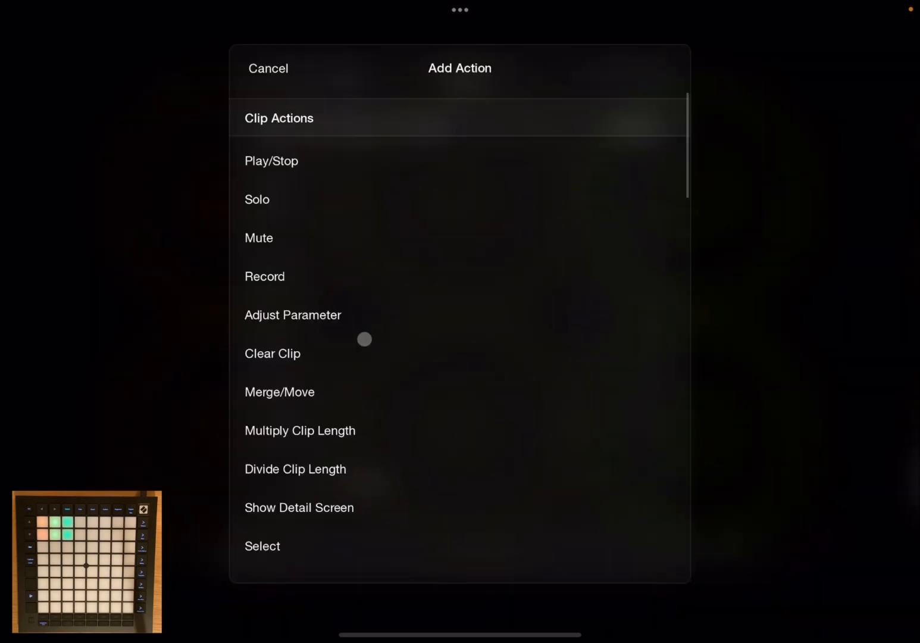
pyautogui.click(257, 199)
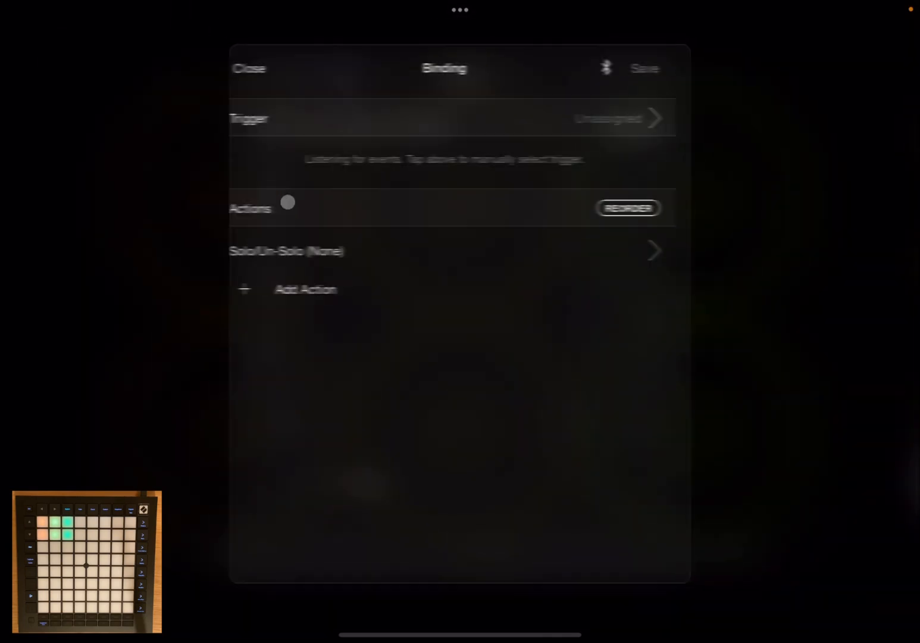
# - Target Specific Clips 1, 2 and 3 for the solo, save, and return to the binding with trigger CC 89
pyautogui.click(287, 250)
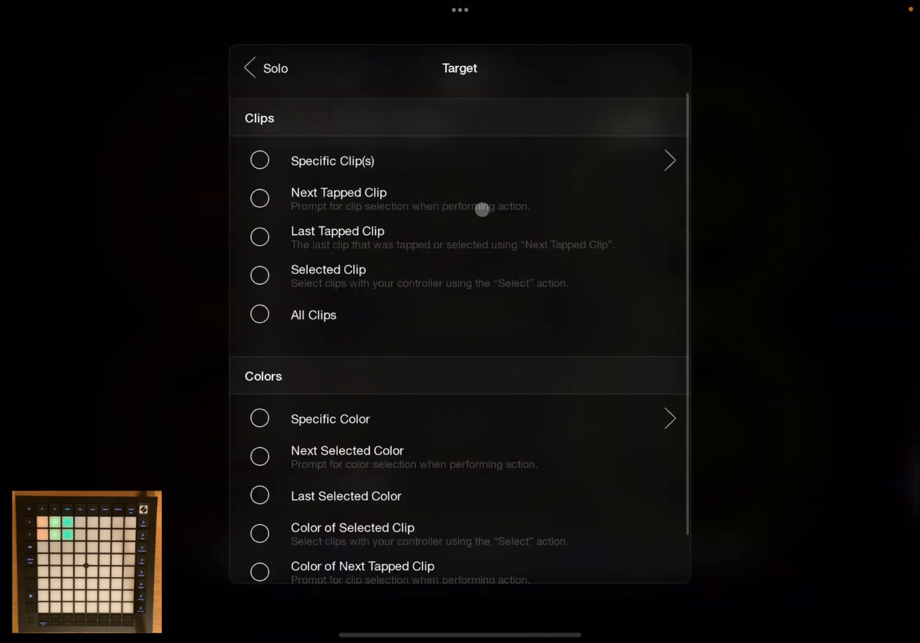
pyautogui.click(669, 160)
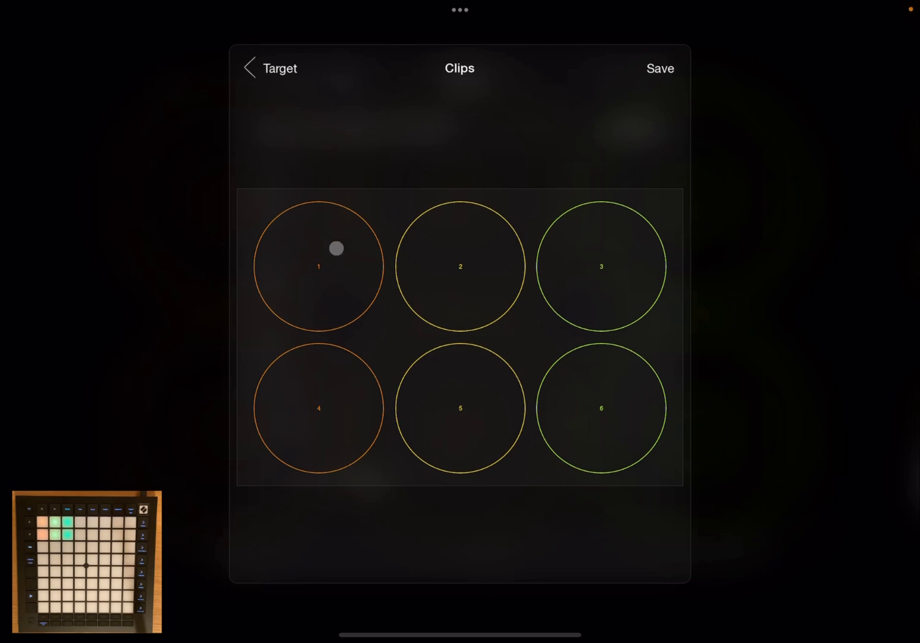
pyautogui.click(319, 248)
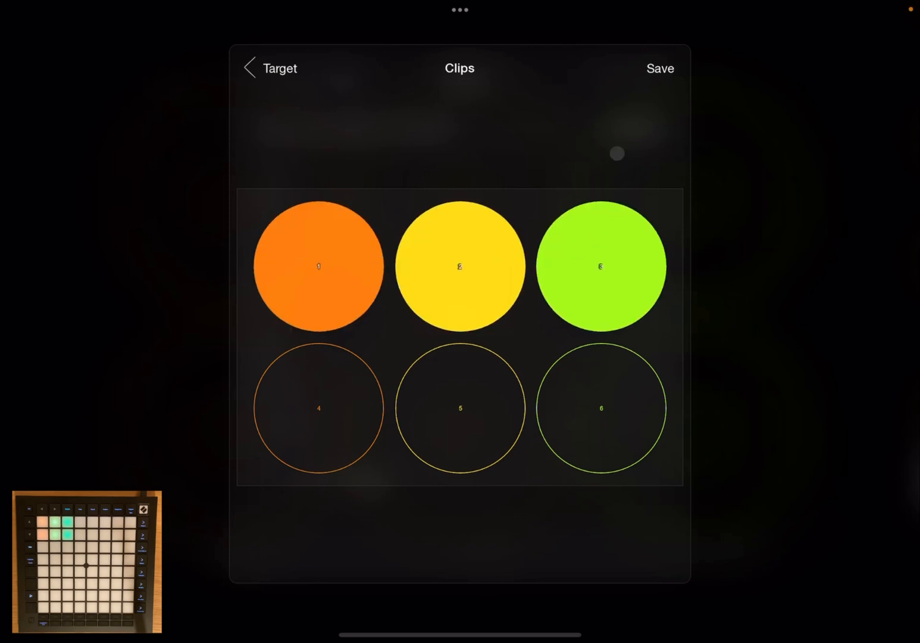
pyautogui.click(270, 68)
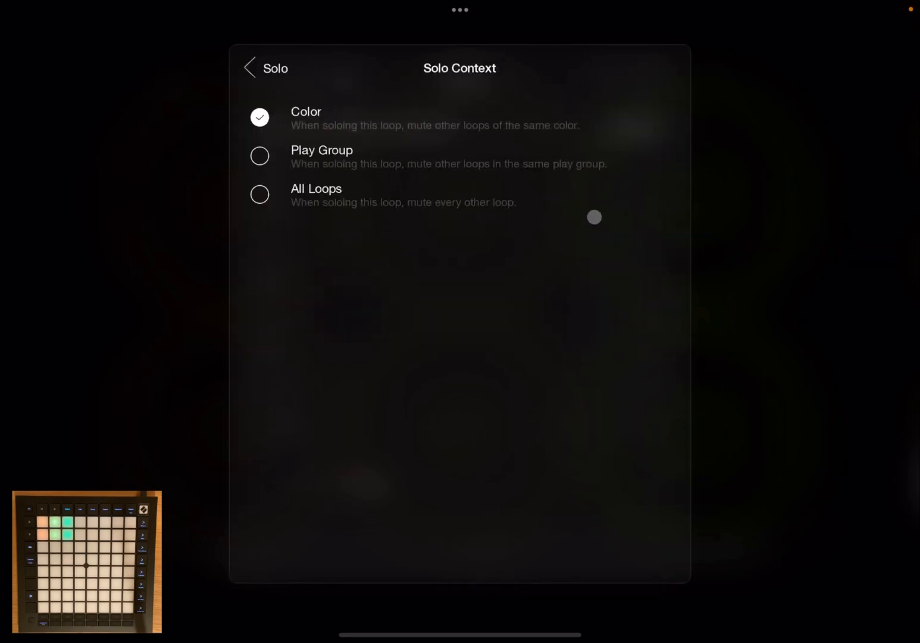
pyautogui.click(266, 68)
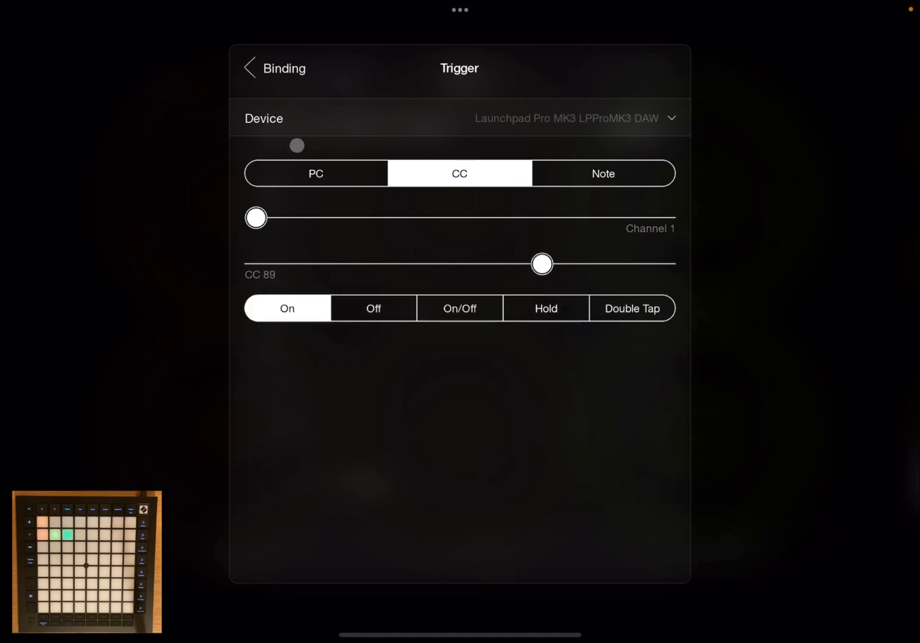
pyautogui.click(274, 68)
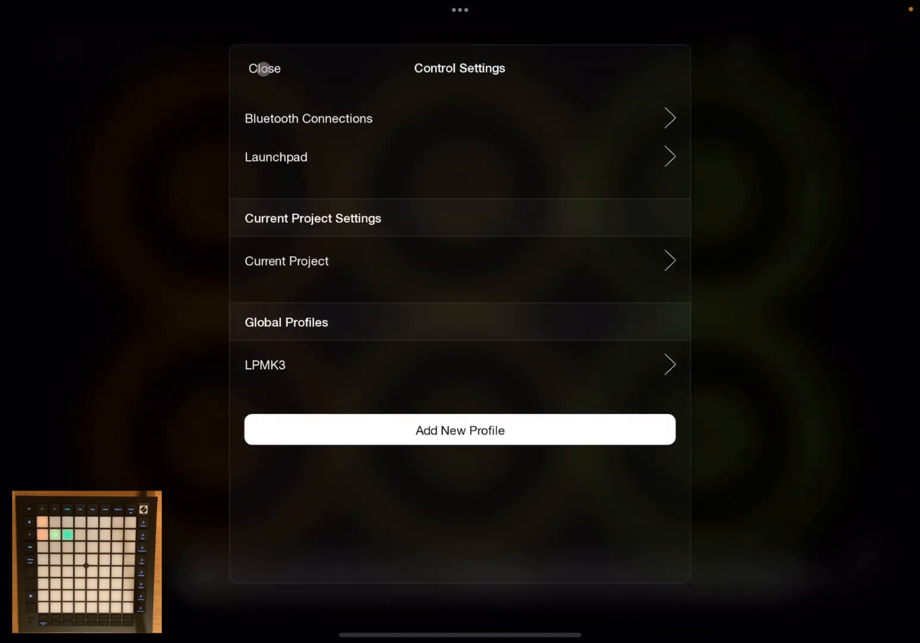
# - Record BLEASS alpha loops into clips 1–3 from the Launchpad at about 120 BPM, then pause
pyautogui.click(264, 69)
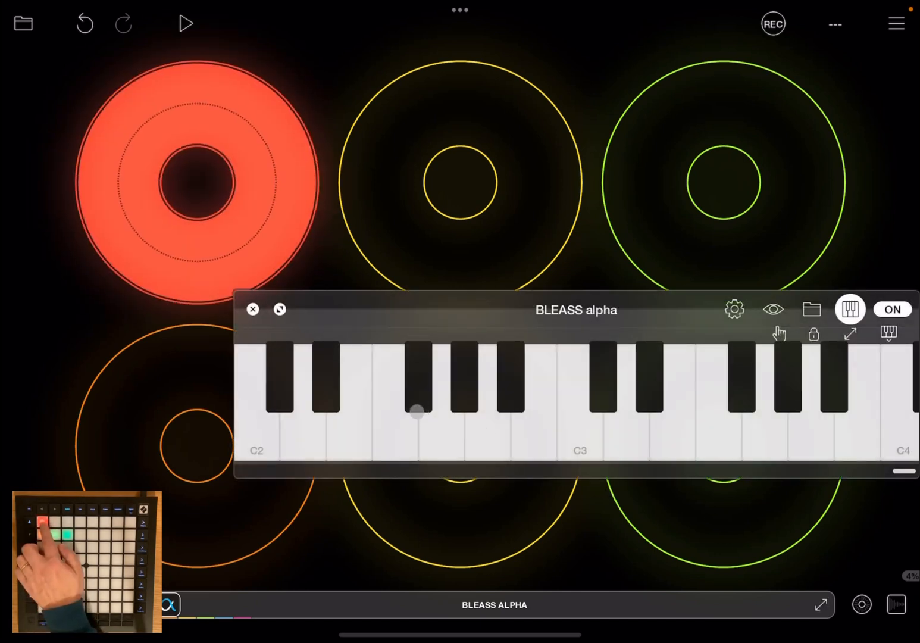
pyautogui.click(186, 22)
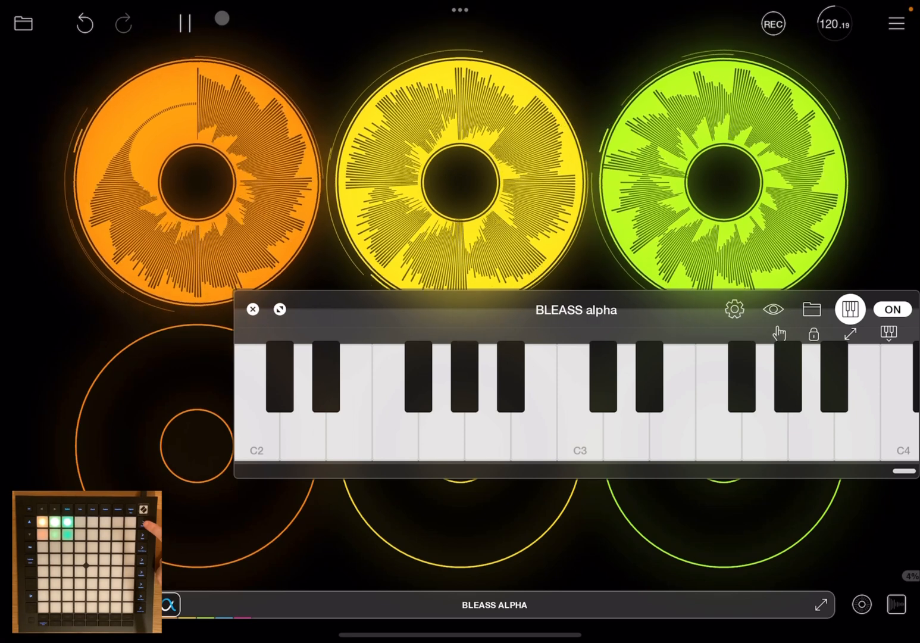
pyautogui.click(185, 23)
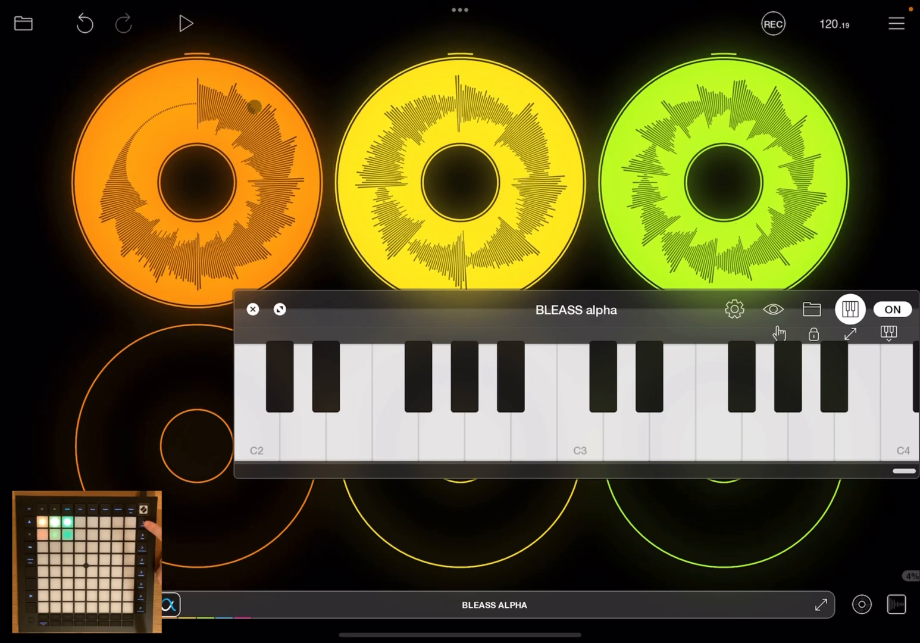